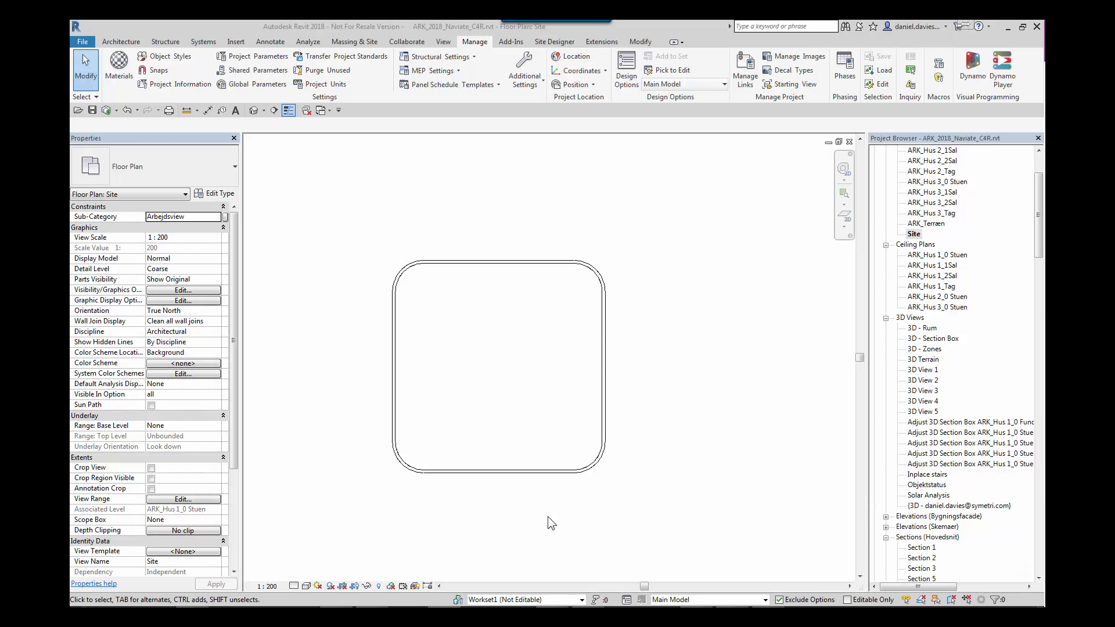
pyautogui.moveTo(406, 470)
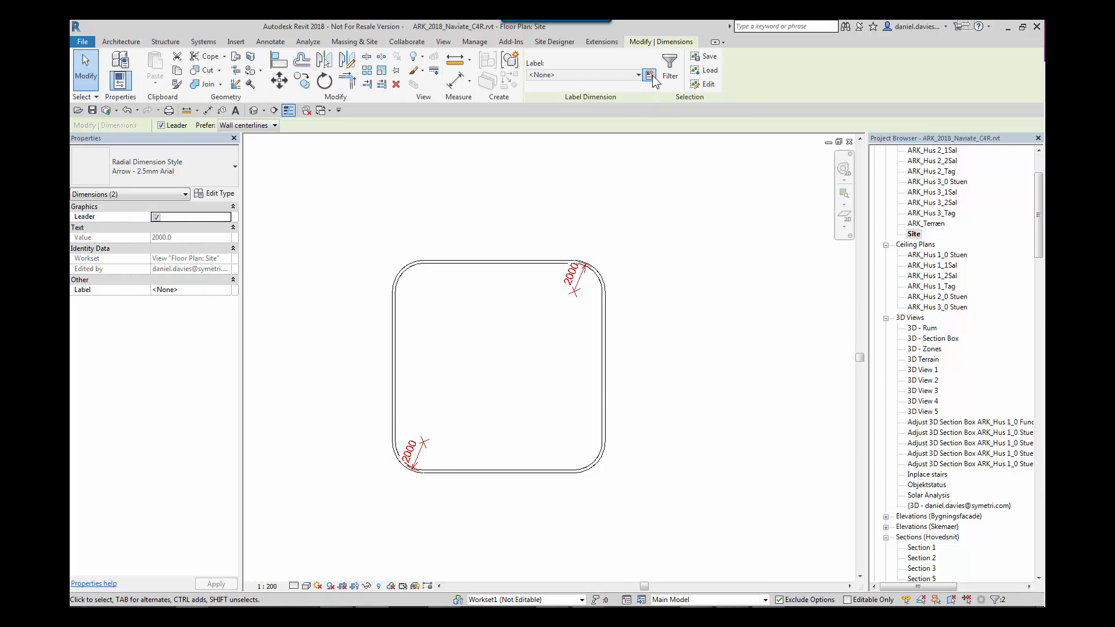
# Create a GP_Corner radius global parameter labelling the rounded rectangle's radial dimensions.
pyautogui.click(648, 74)
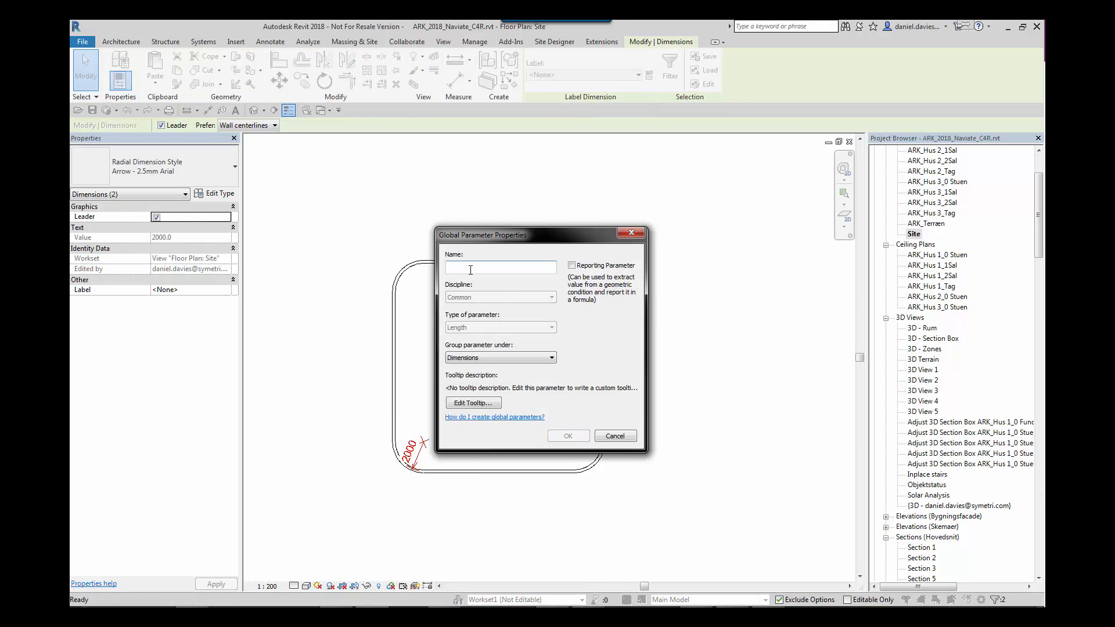
pyautogui.write('G')
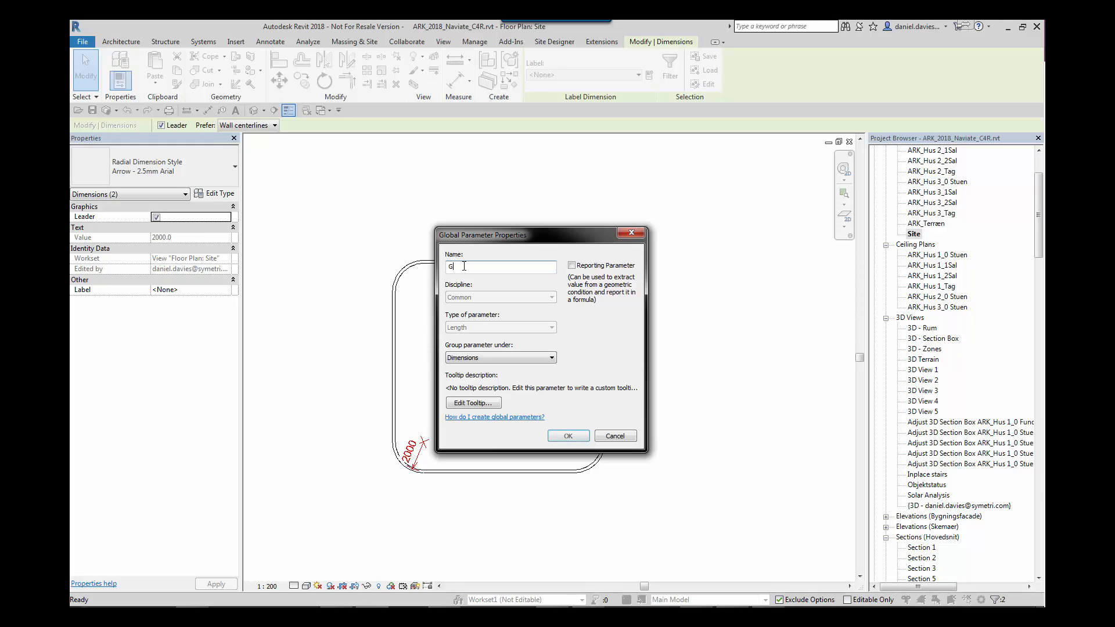
pyautogui.write('P_Corner r')
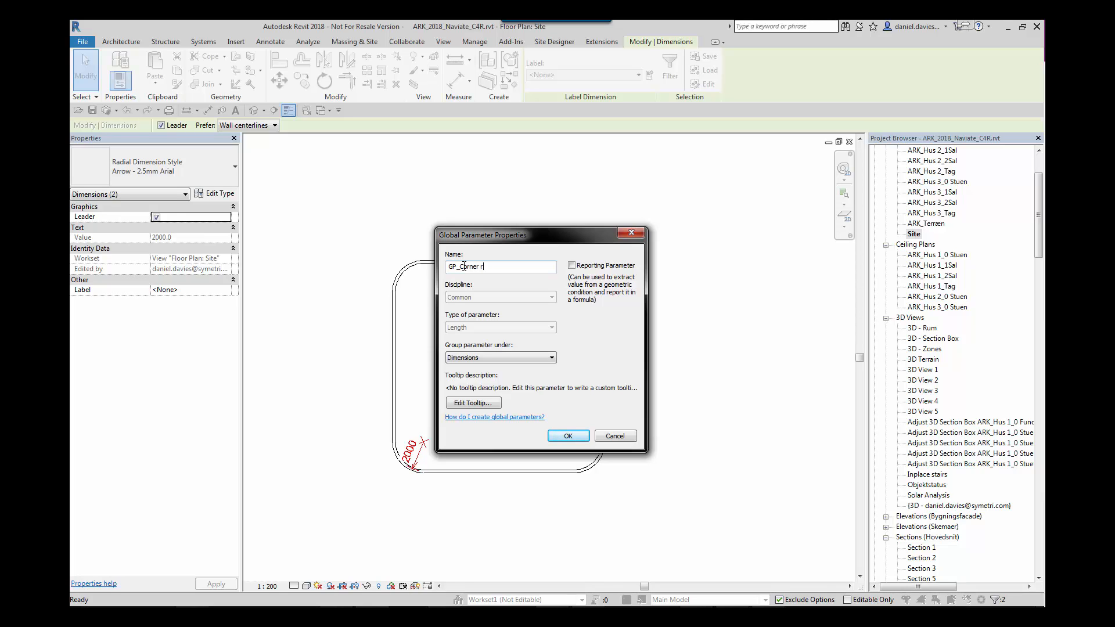
pyautogui.write('adiu')
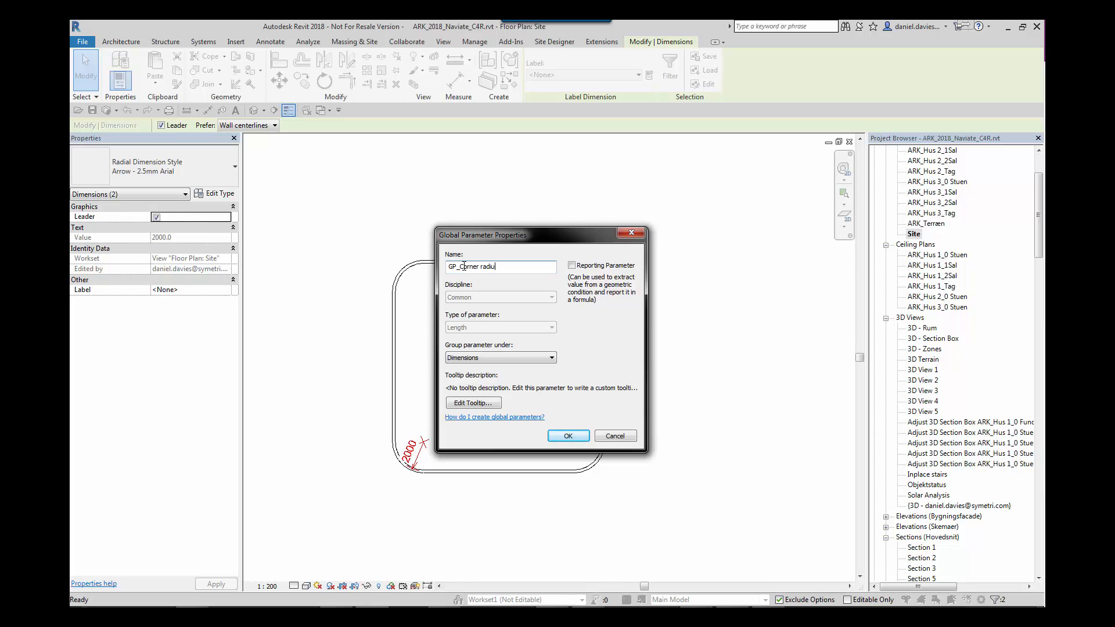
pyautogui.write('s')
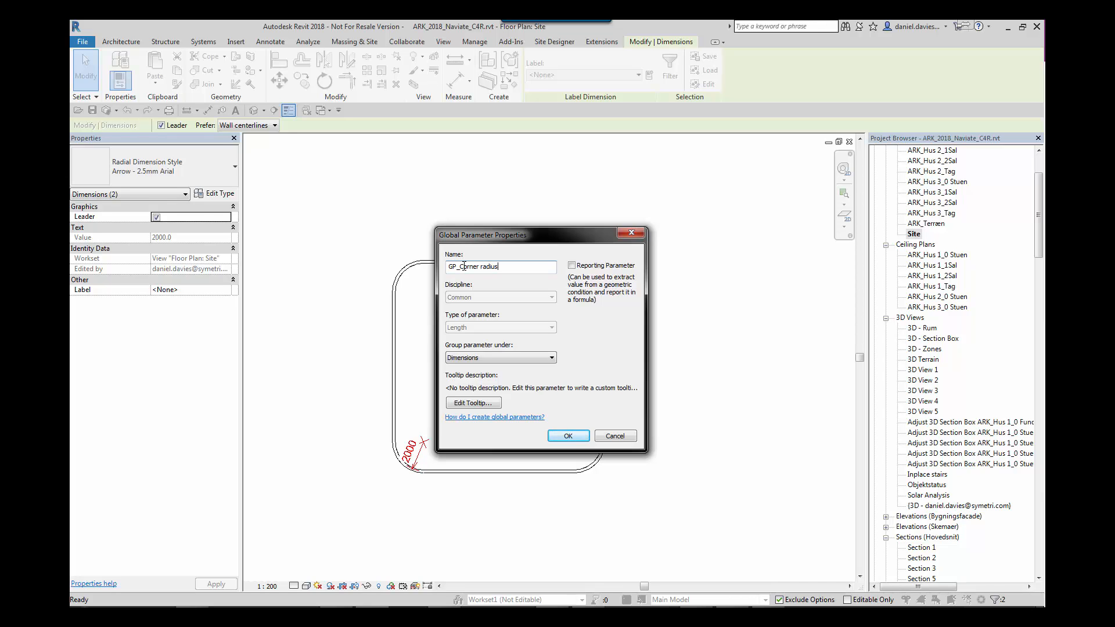
pyautogui.click(568, 436)
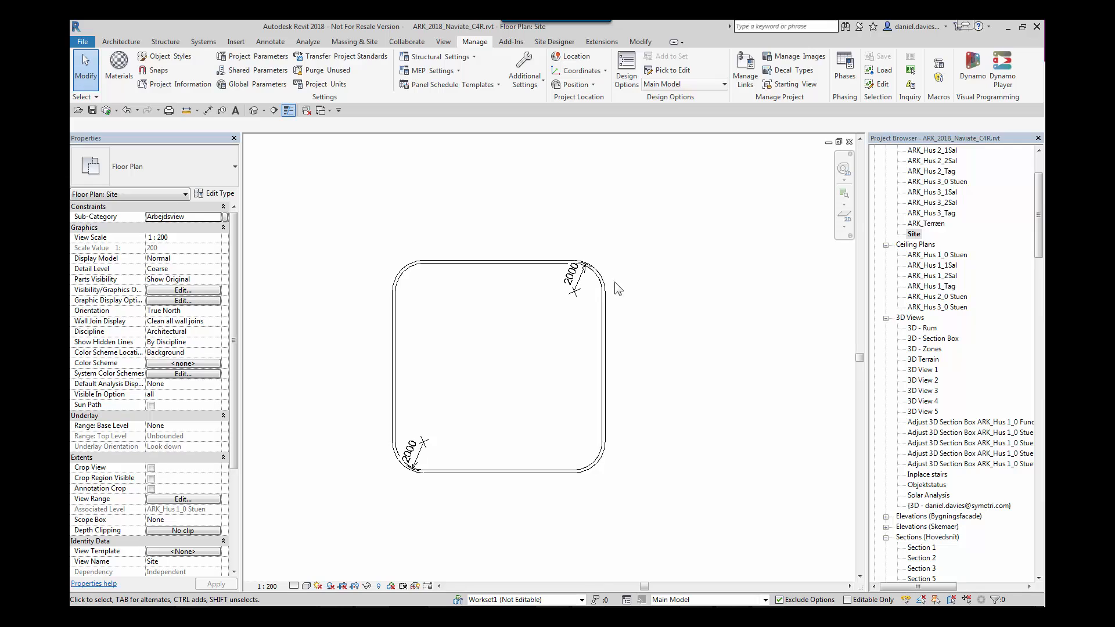
# Set GP_Corner radius to 3000 so both corner radii update.
pyautogui.click(569, 278)
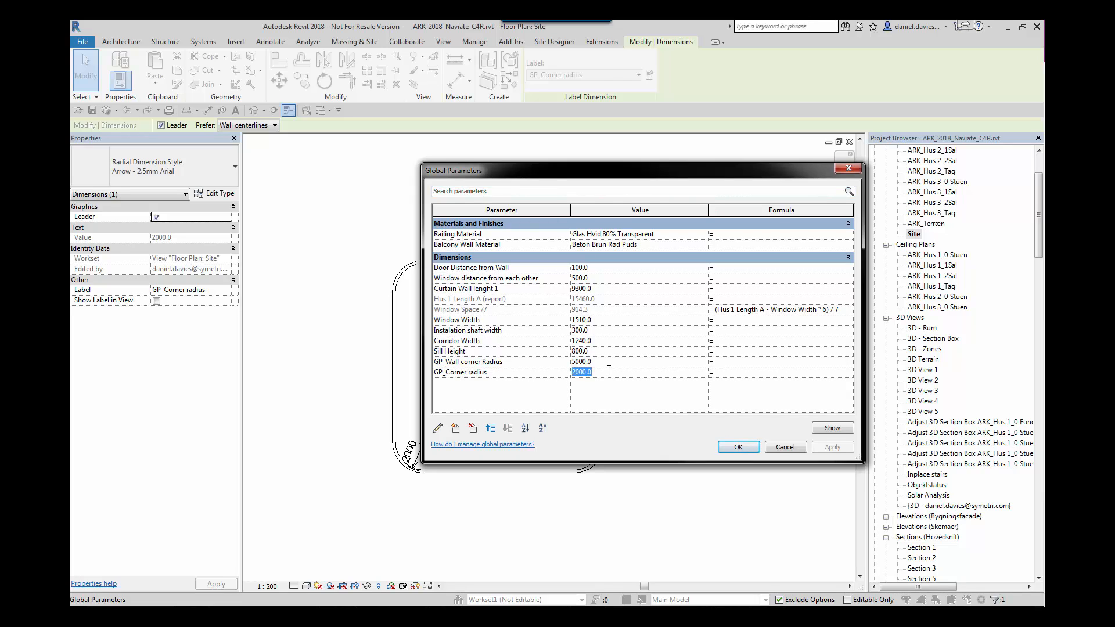
pyautogui.write('3000')
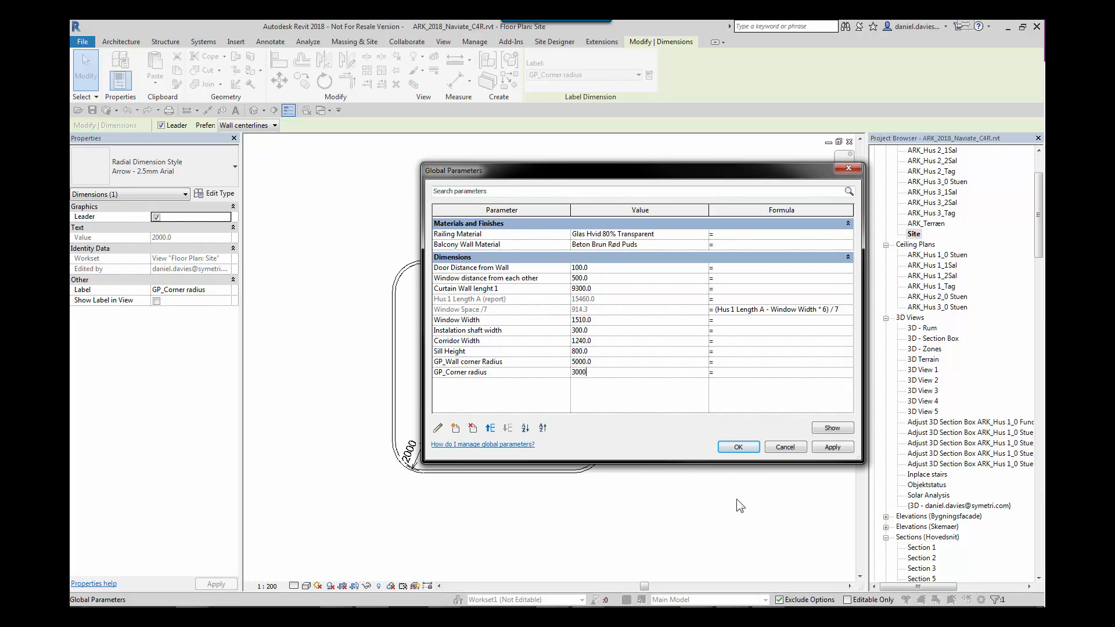
pyautogui.click(737, 446)
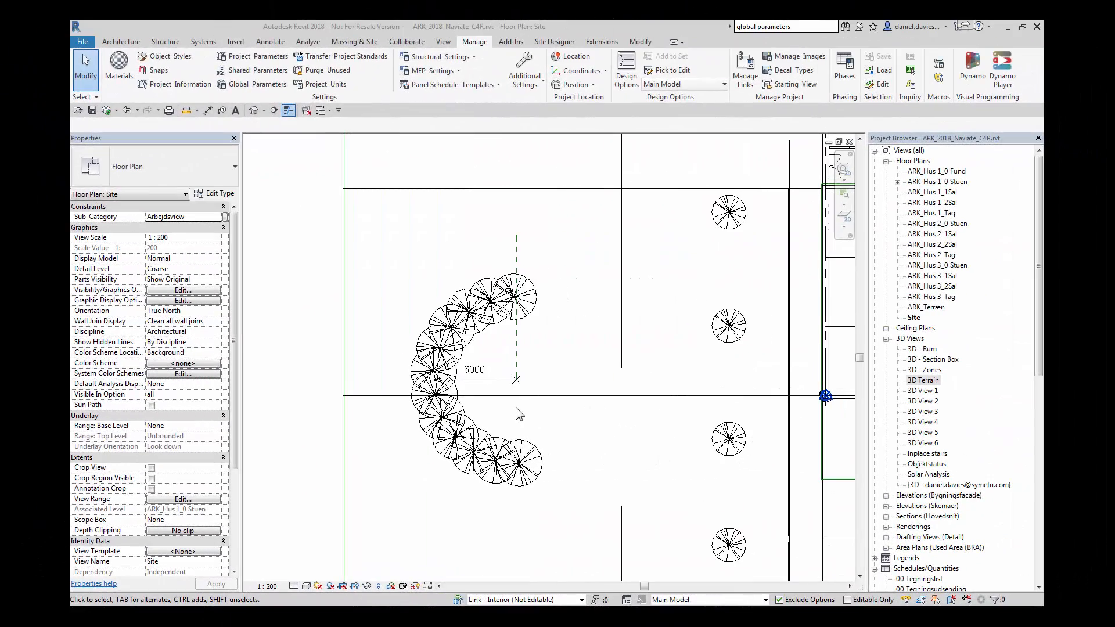
pyautogui.moveTo(496, 382)
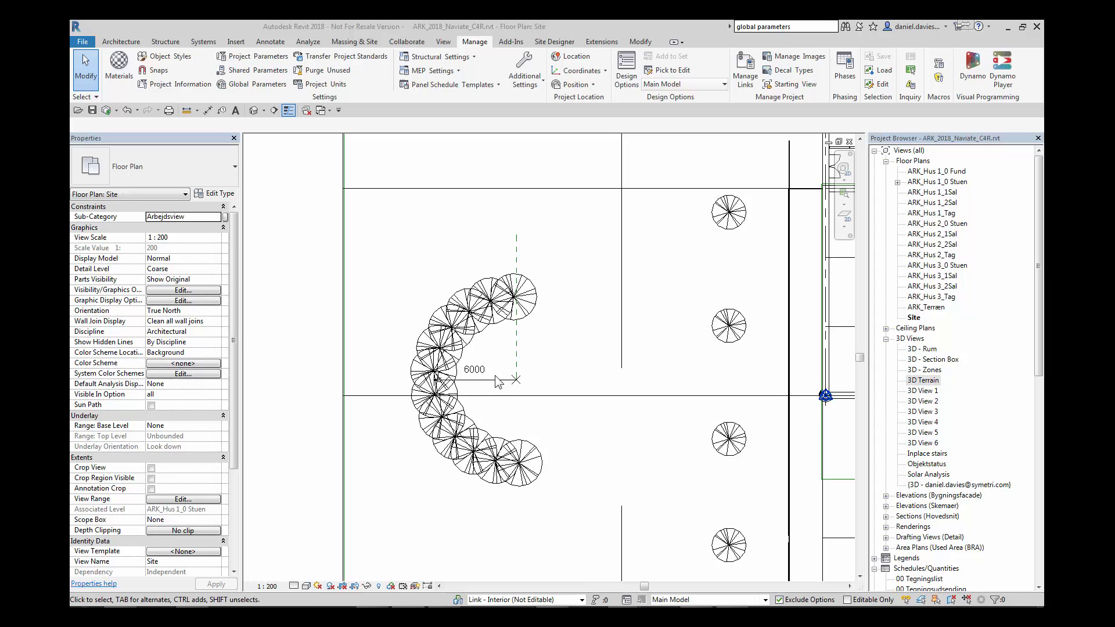
# Label the tree row's 6000 radius with a new GP_Tree radius parameter, then pick the 180° angle dimension.
pyautogui.click(512, 295)
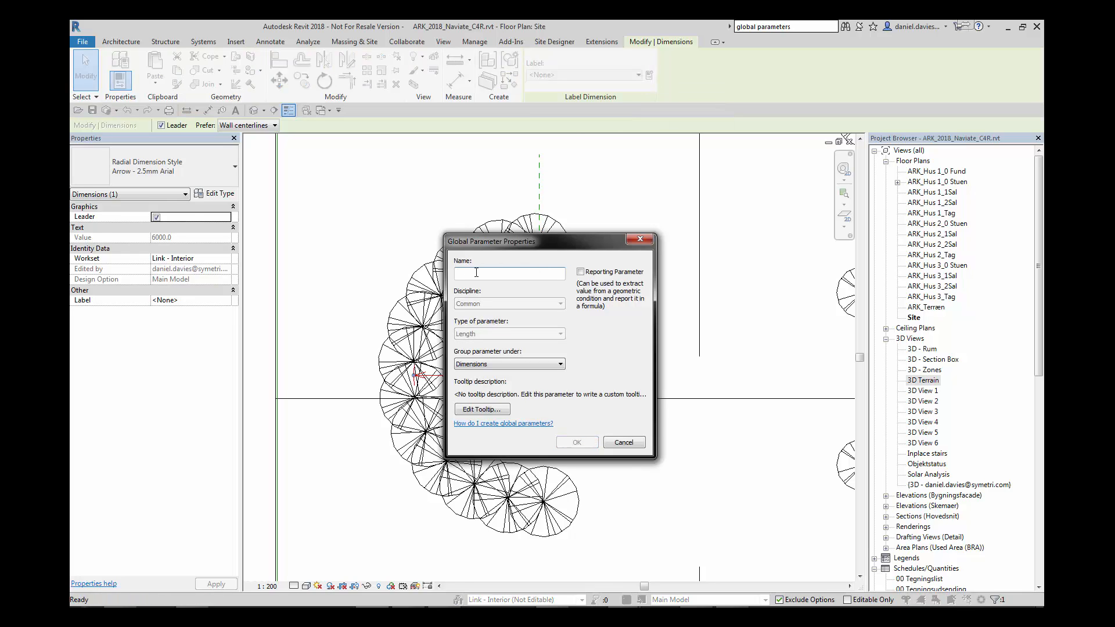
pyautogui.write('GP_Tree')
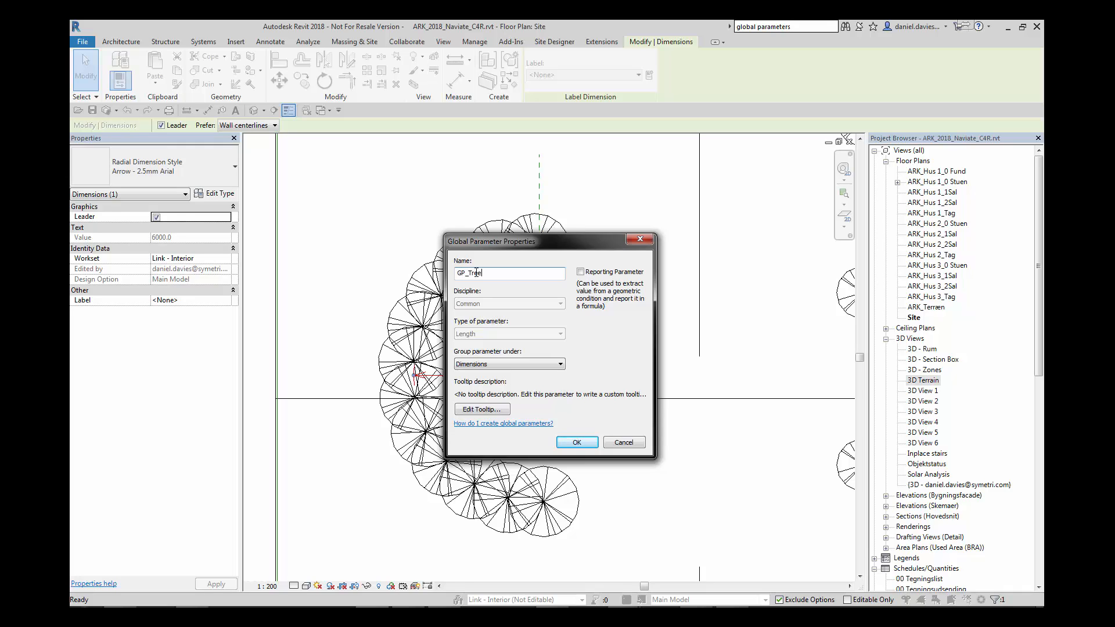
pyautogui.click(576, 443)
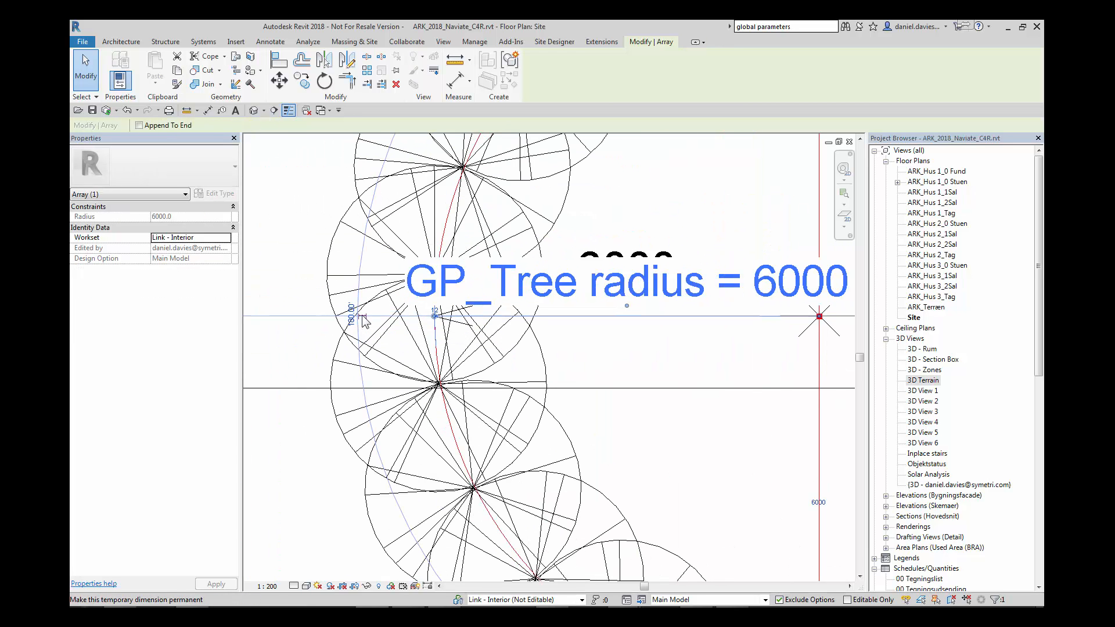
pyautogui.moveTo(364, 321)
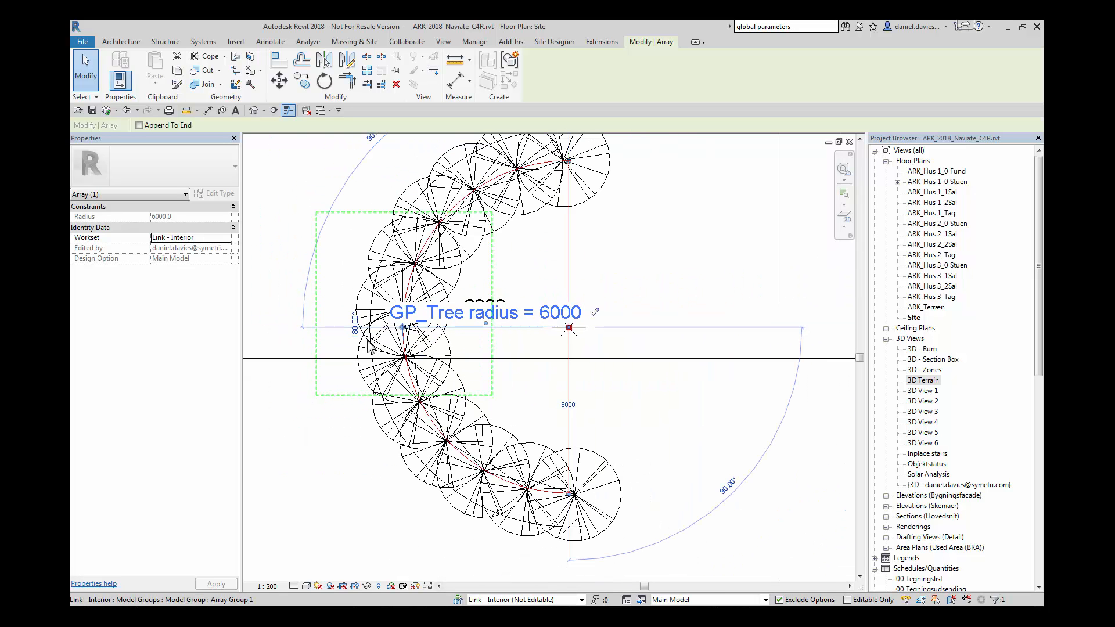
pyautogui.click(402, 358)
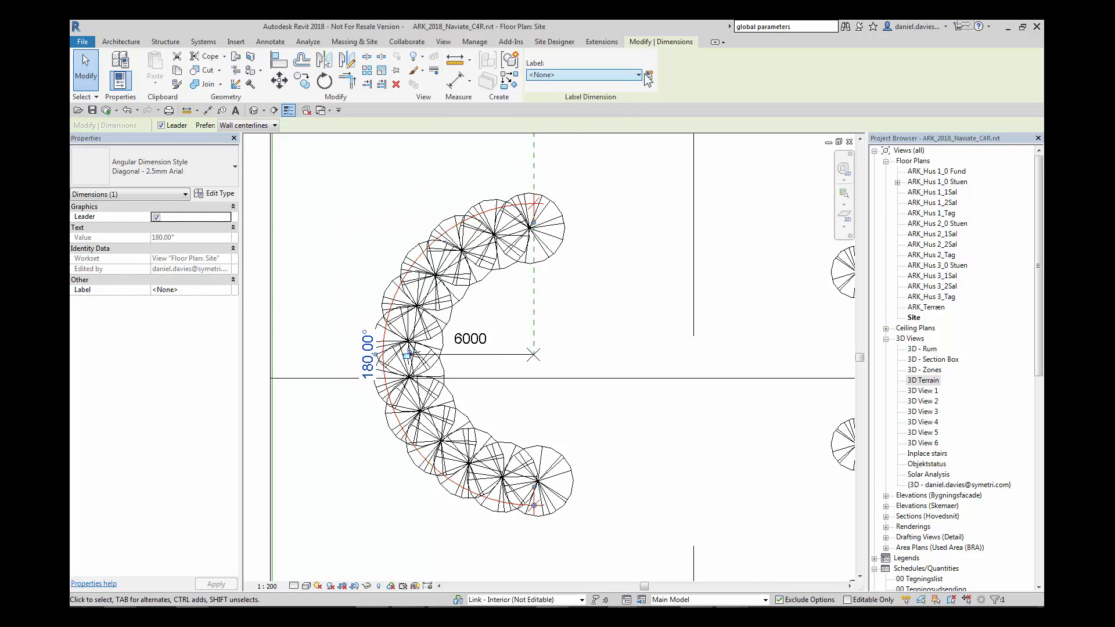
# Create a GP_Tree group Angle global parameter labelling the 180° tree-arc angle dimension.
pyautogui.click(647, 76)
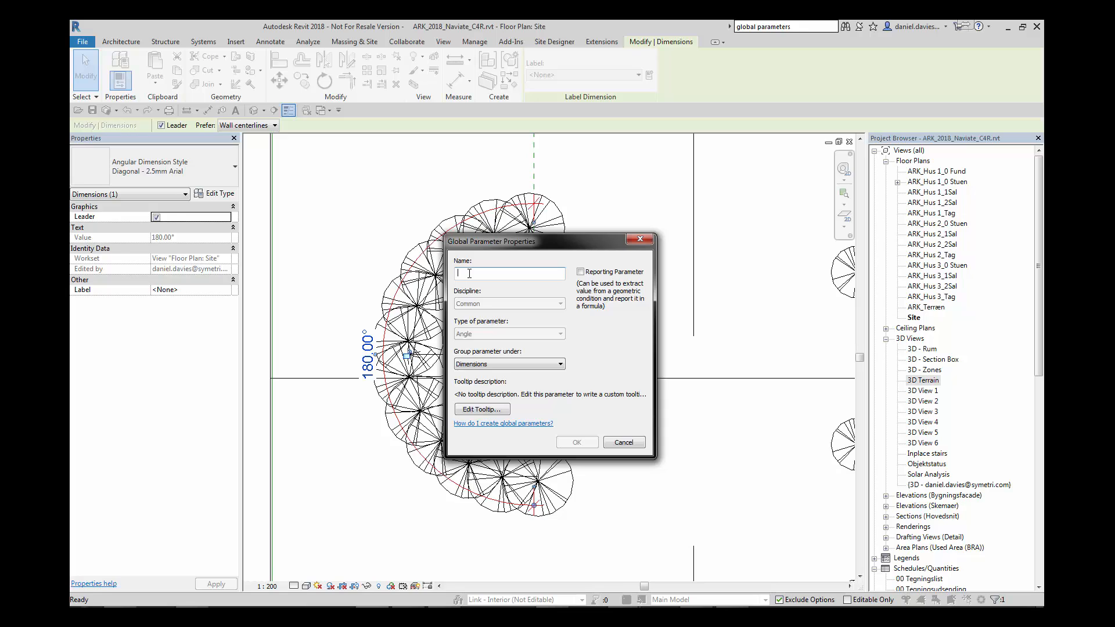
pyautogui.write('Tree')
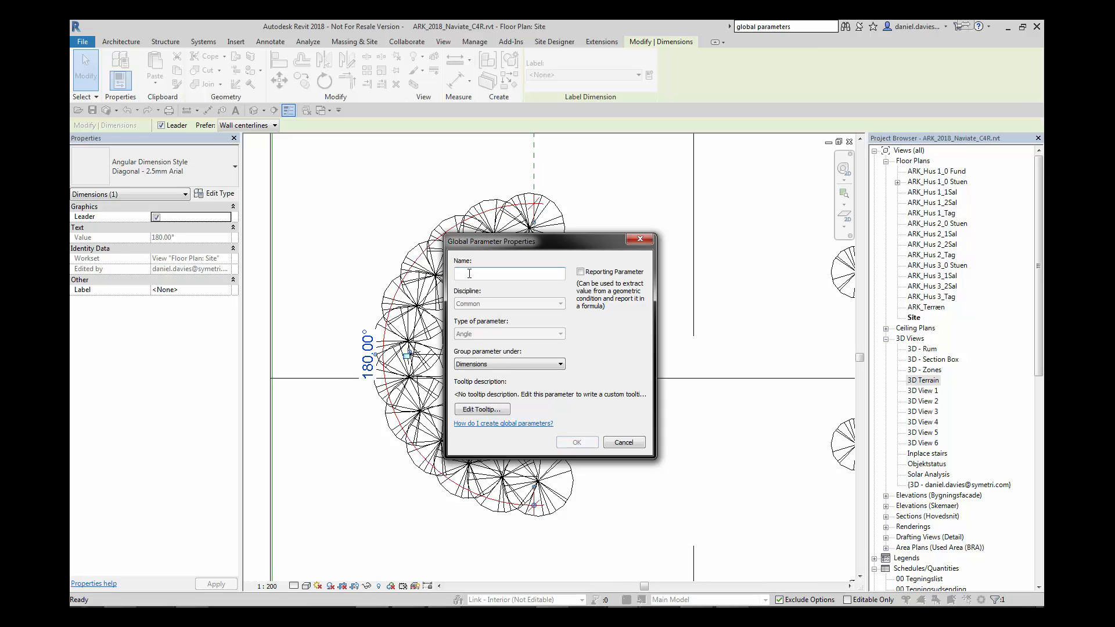
pyautogui.write('GP Tree g')
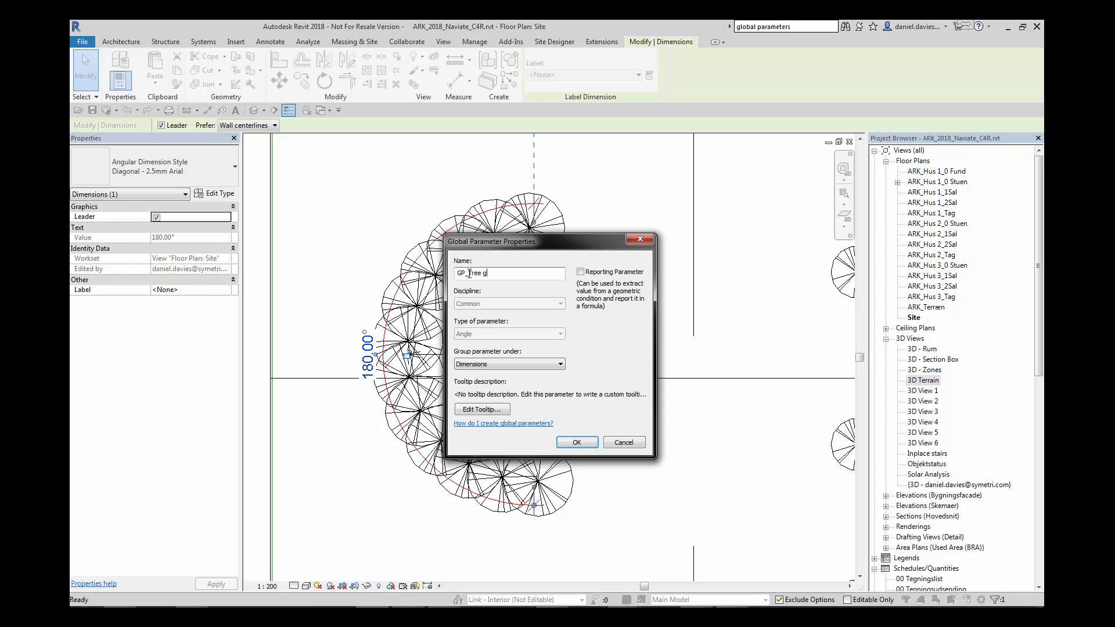
pyautogui.write('roup')
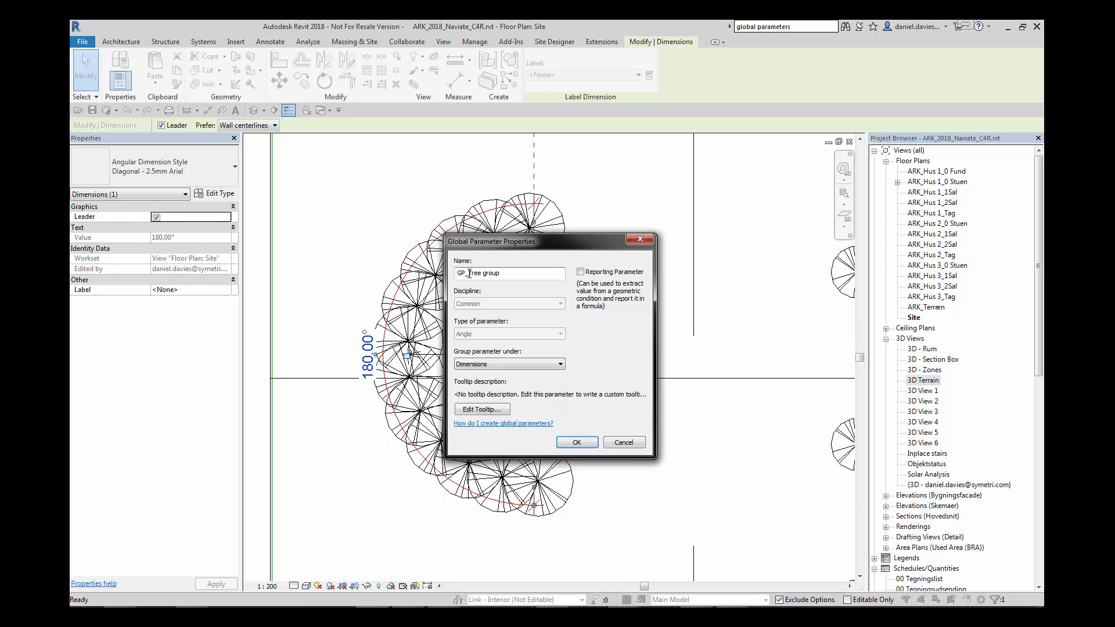
pyautogui.write('Angle')
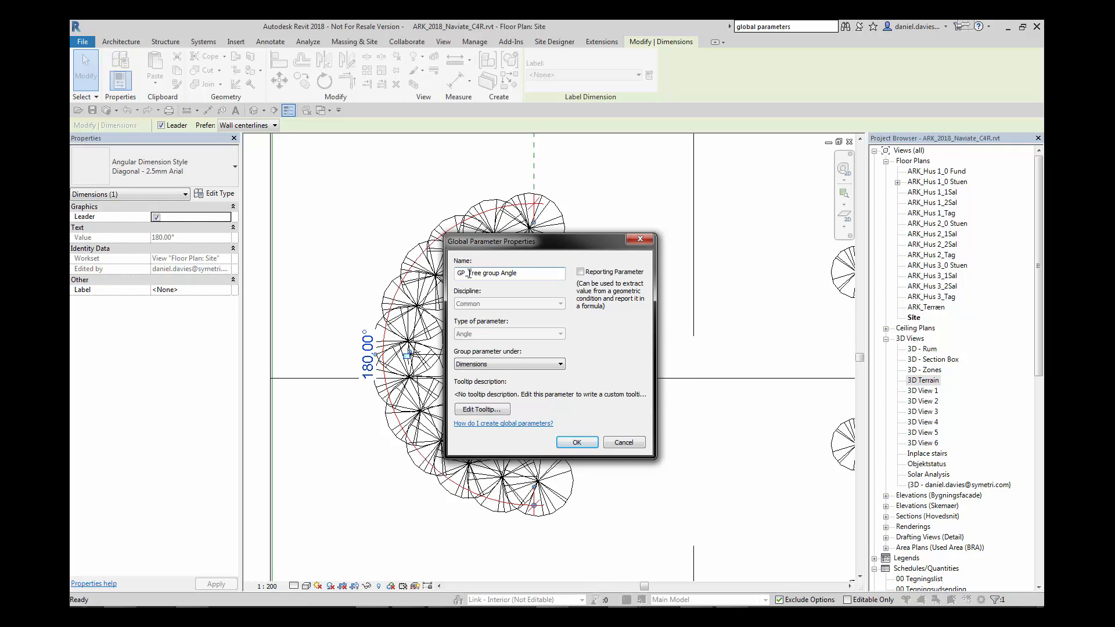
pyautogui.click(576, 441)
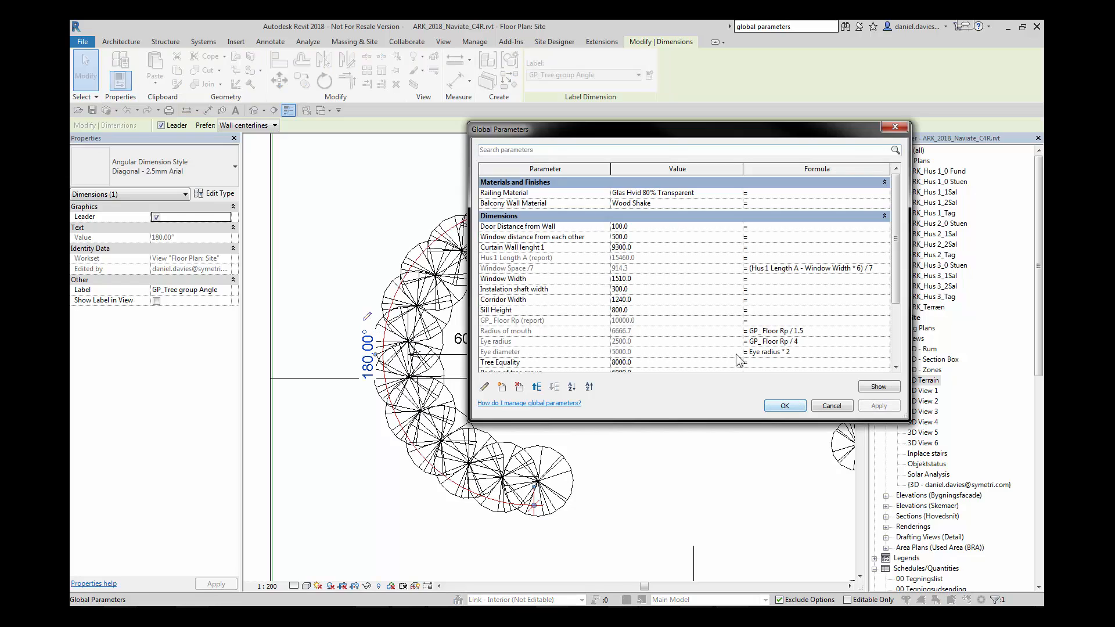
# Set GP_Tree group Angle to 360 so the trees form a full circle.
pyautogui.scroll(-3)
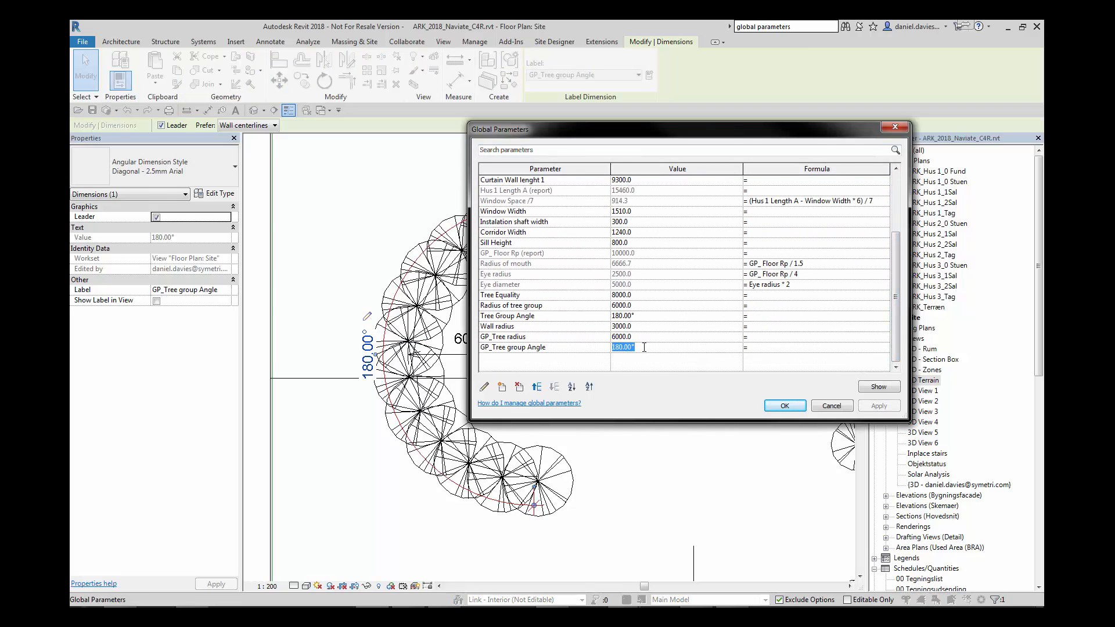
pyautogui.write('3')
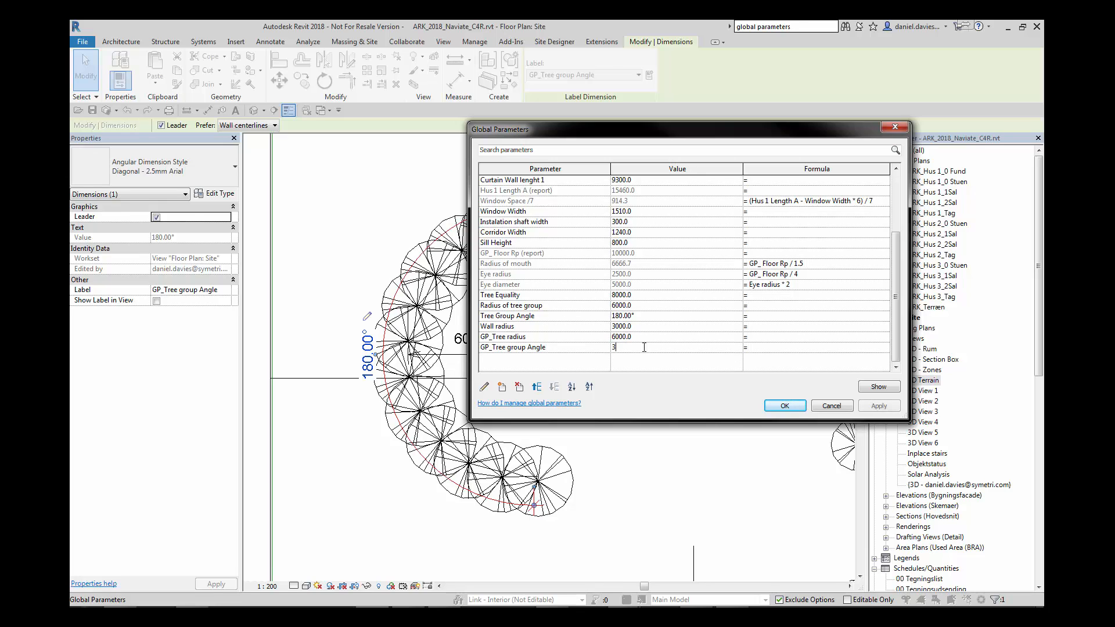
pyautogui.write('60')
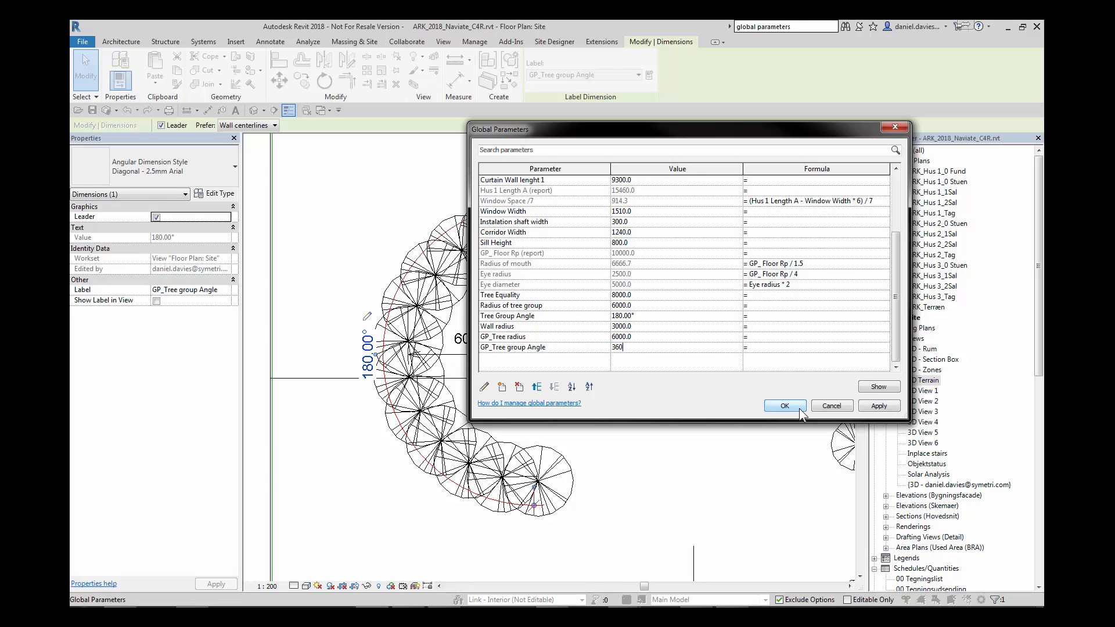
pyautogui.click(784, 406)
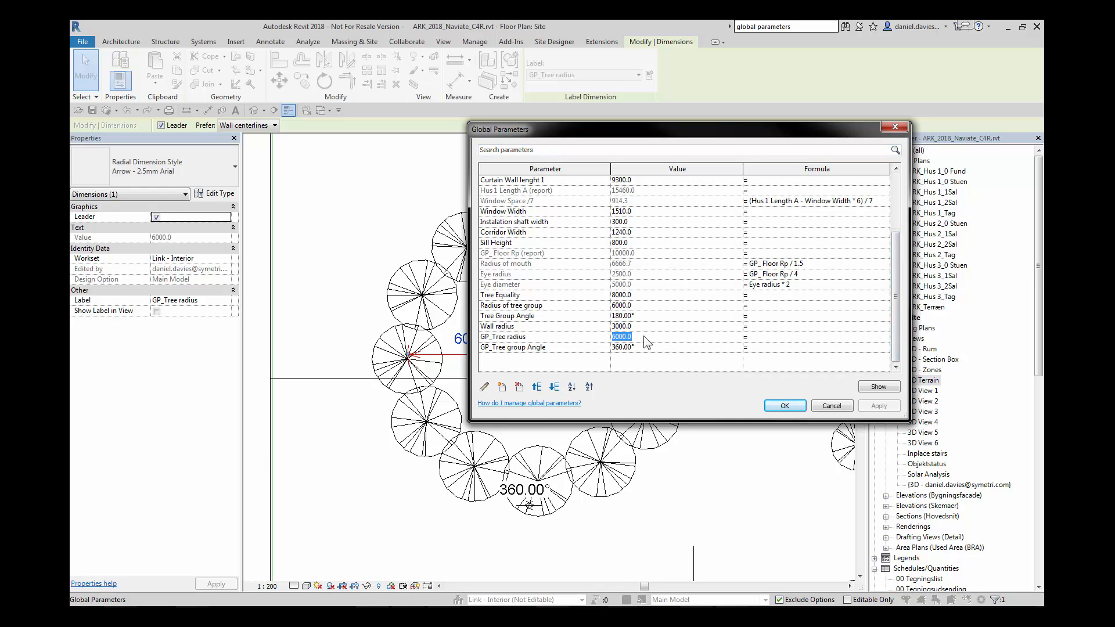
# Set GP_Tree radius to 8 m (8000) and return to the site plan.
pyautogui.write('8')
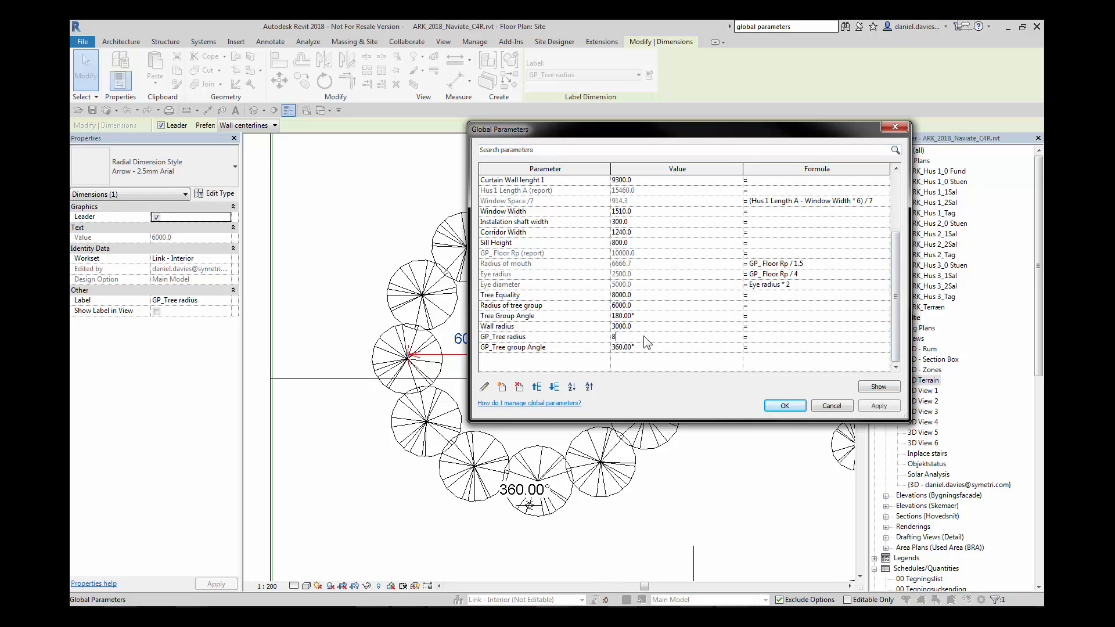
pyautogui.write('m')
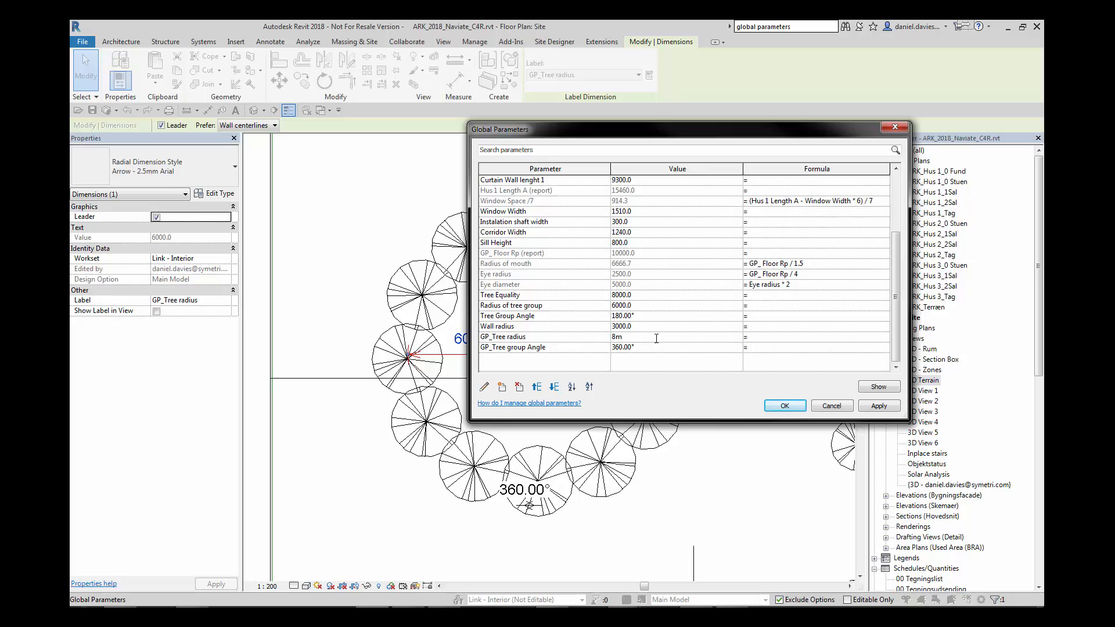
pyautogui.click(784, 406)
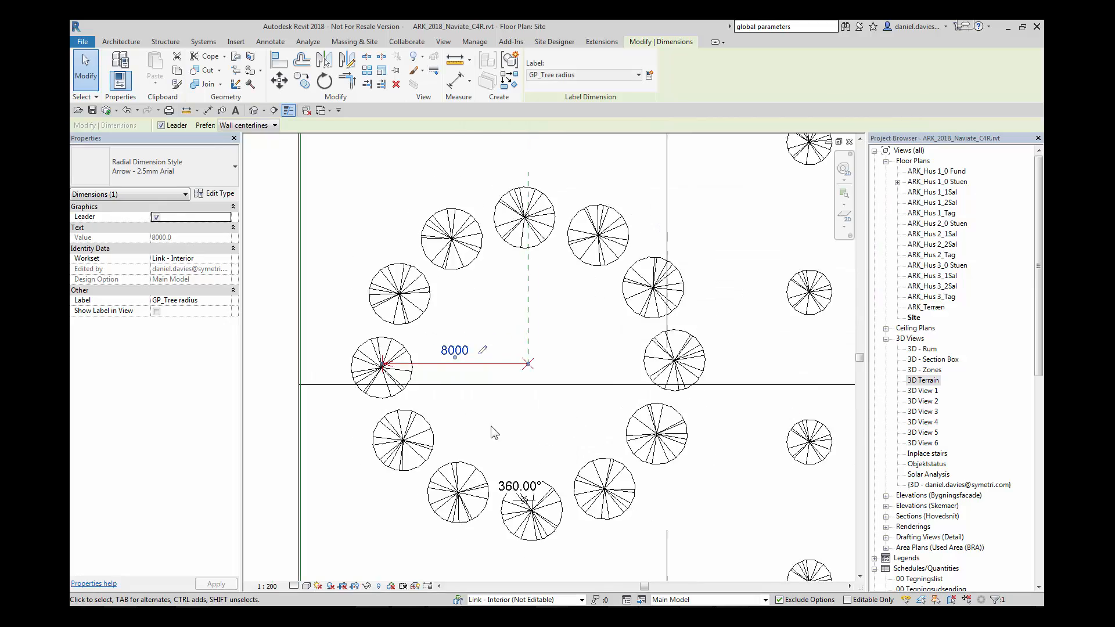
pyautogui.click(474, 41)
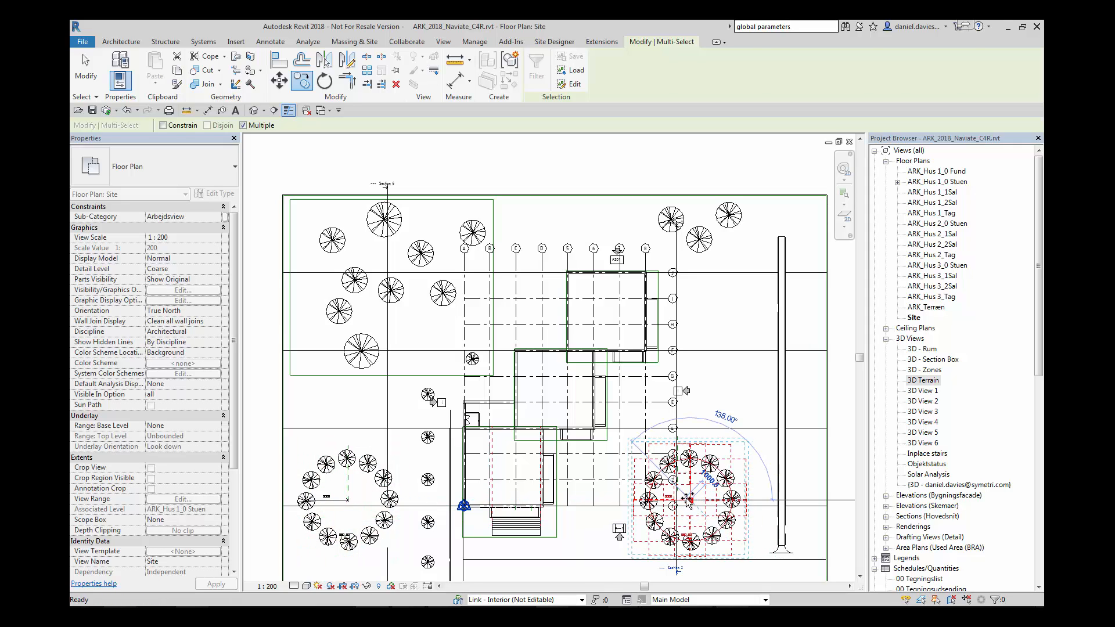
# Reopen the Global Parameters list from the tree circle's radius dimension.
pyautogui.click(474, 42)
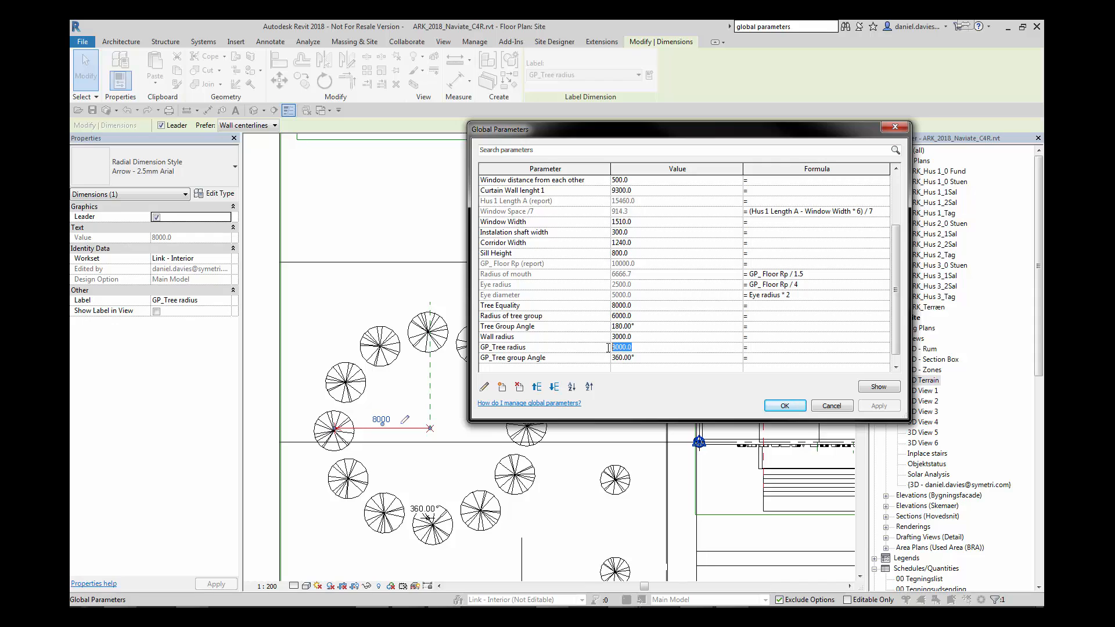
# Enter 10 for GP_Tree radius and close the Global Parameters list.
pyautogui.write('10')
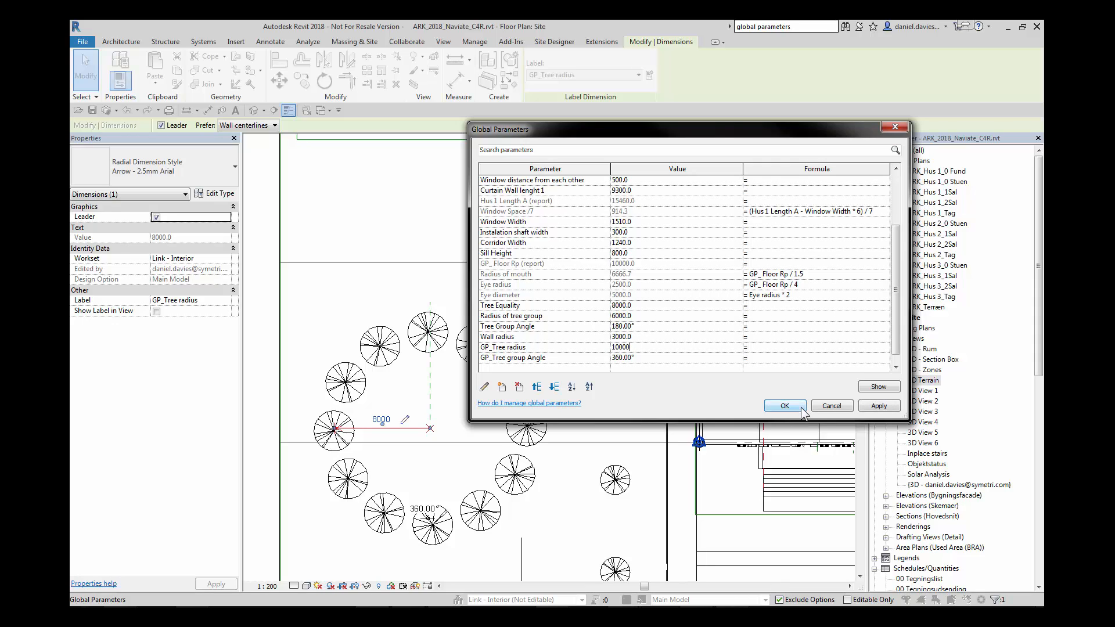
pyautogui.click(783, 406)
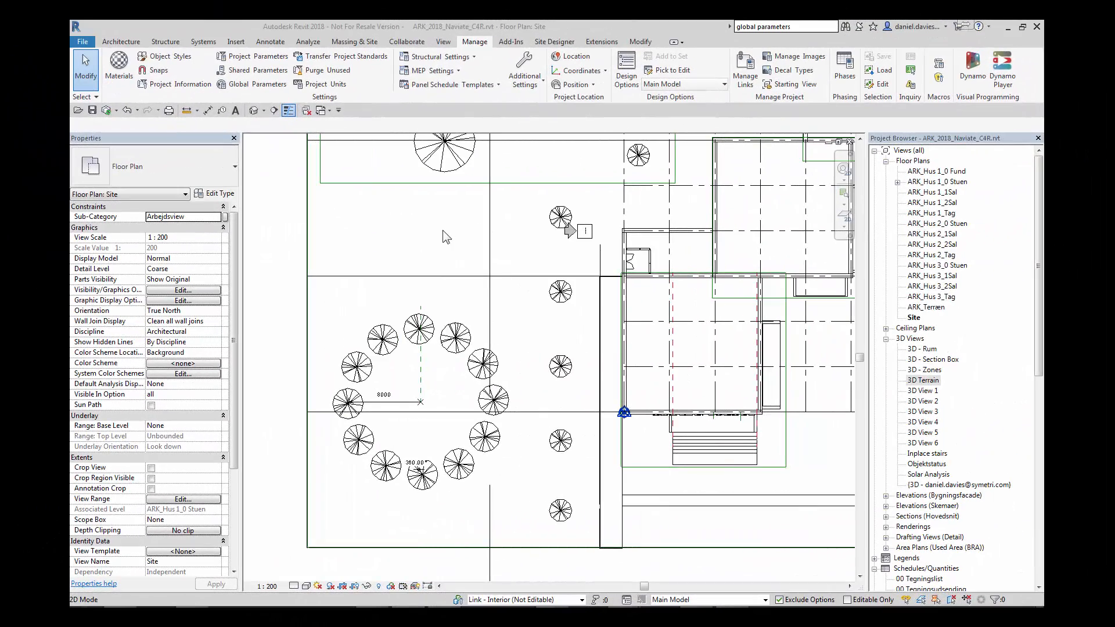
pyautogui.moveTo(220, 126)
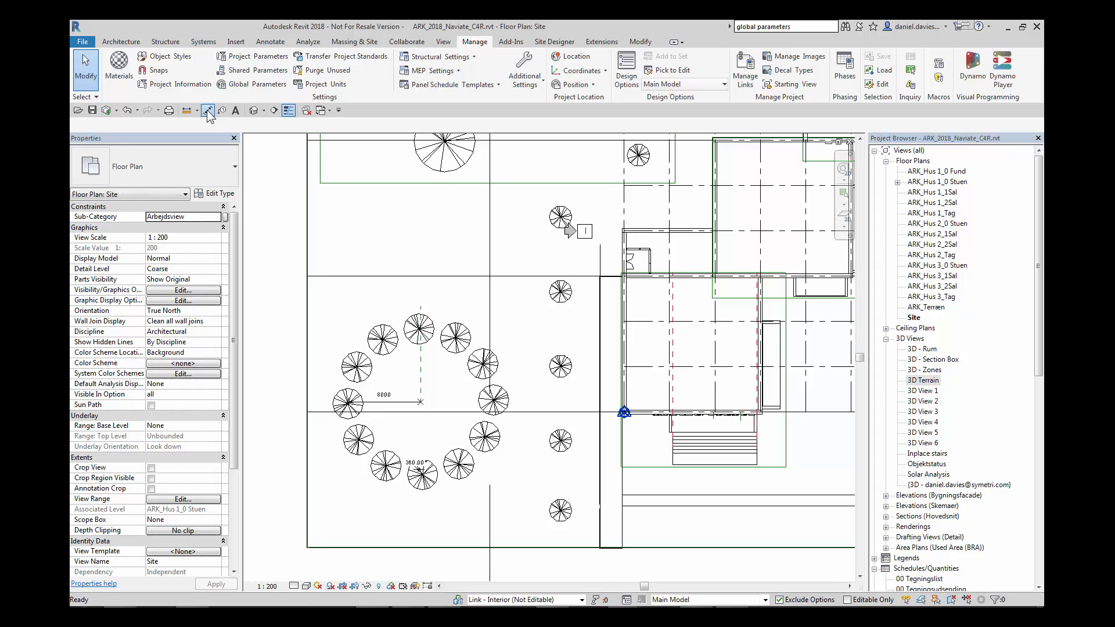
# Place an aligned dimension string across the trees in the vertical row.
pyautogui.click(208, 111)
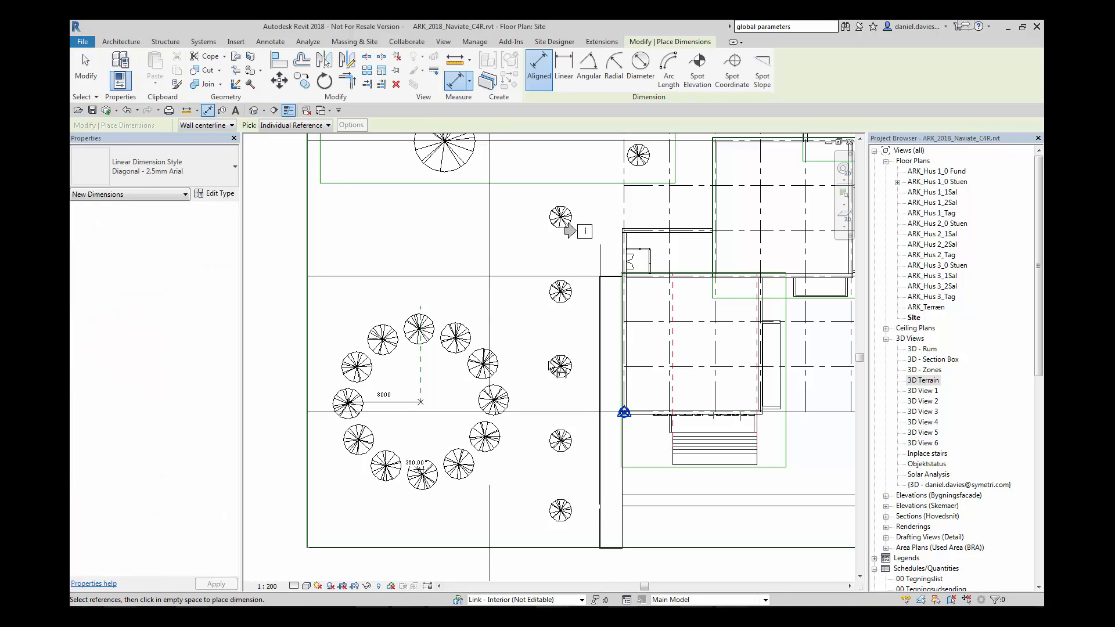
pyautogui.moveTo(566, 472)
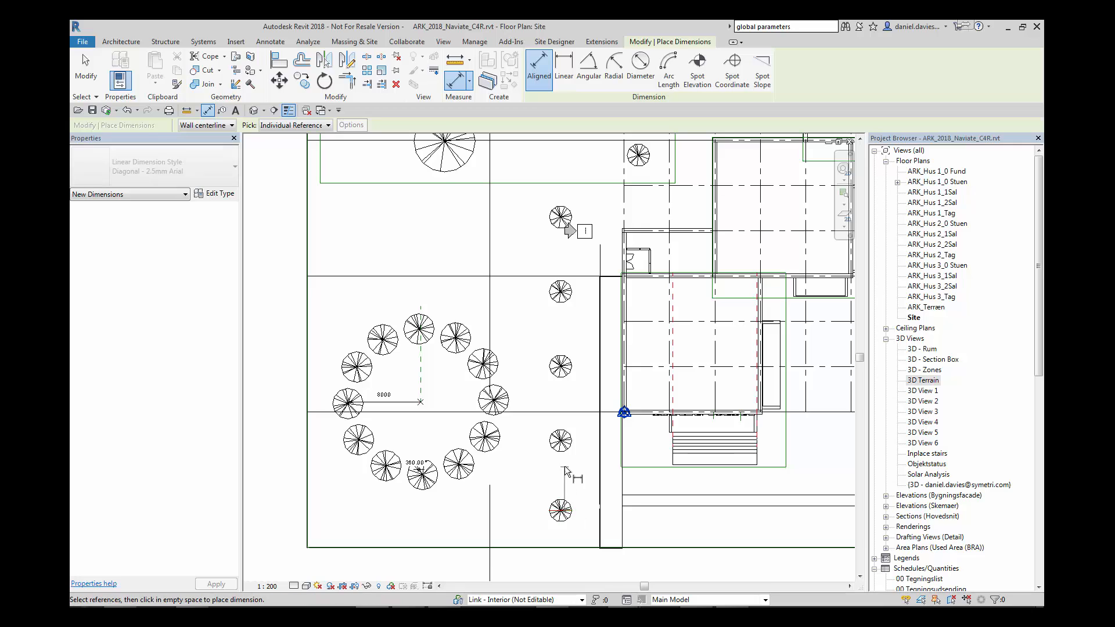
pyautogui.click(561, 368)
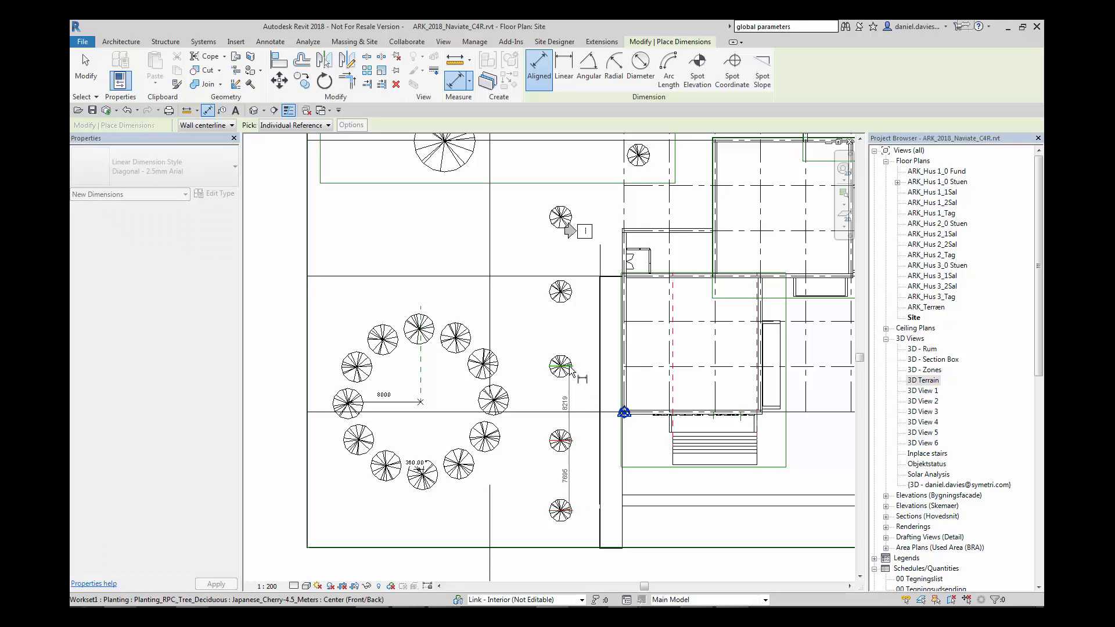
pyautogui.click(562, 366)
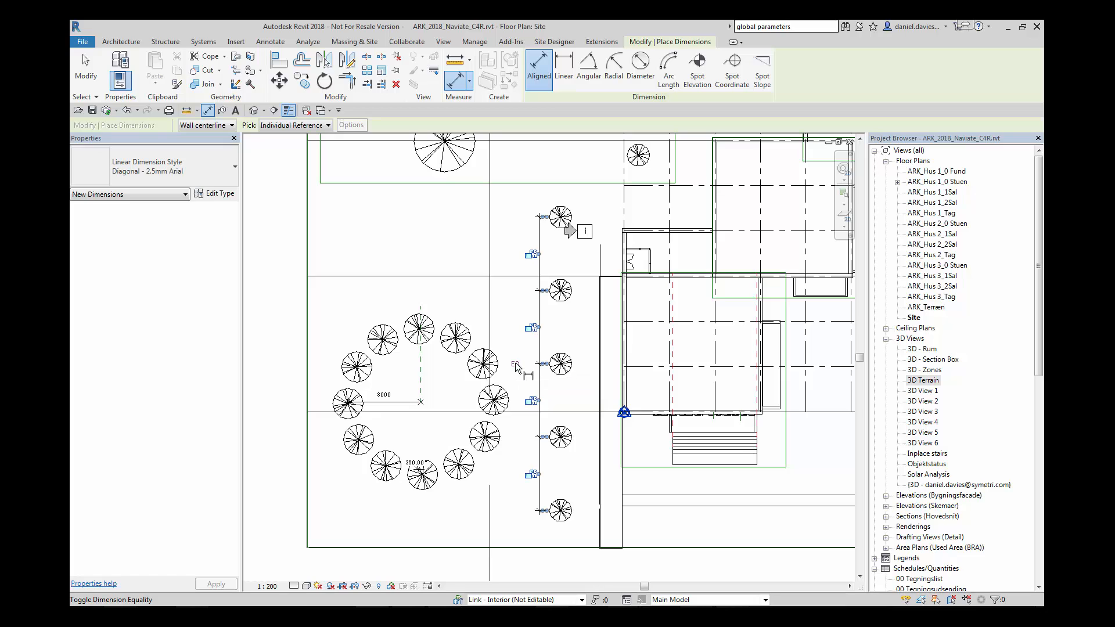
pyautogui.click(474, 42)
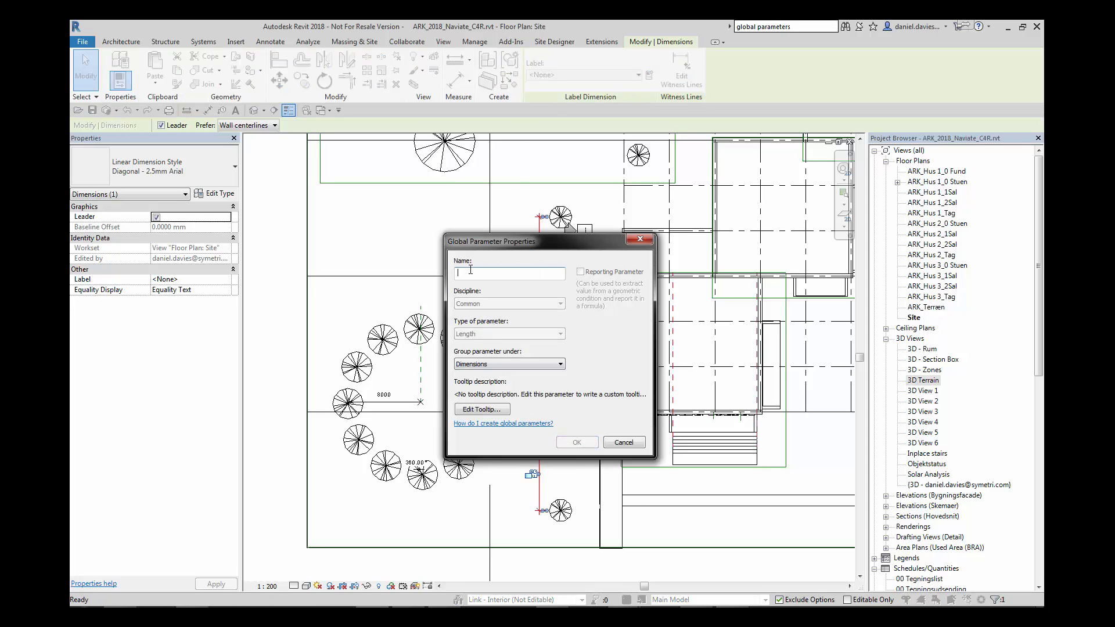
# Create a GP_Equality for trees global parameter labelling the tree-row dimension string.
pyautogui.write('G')
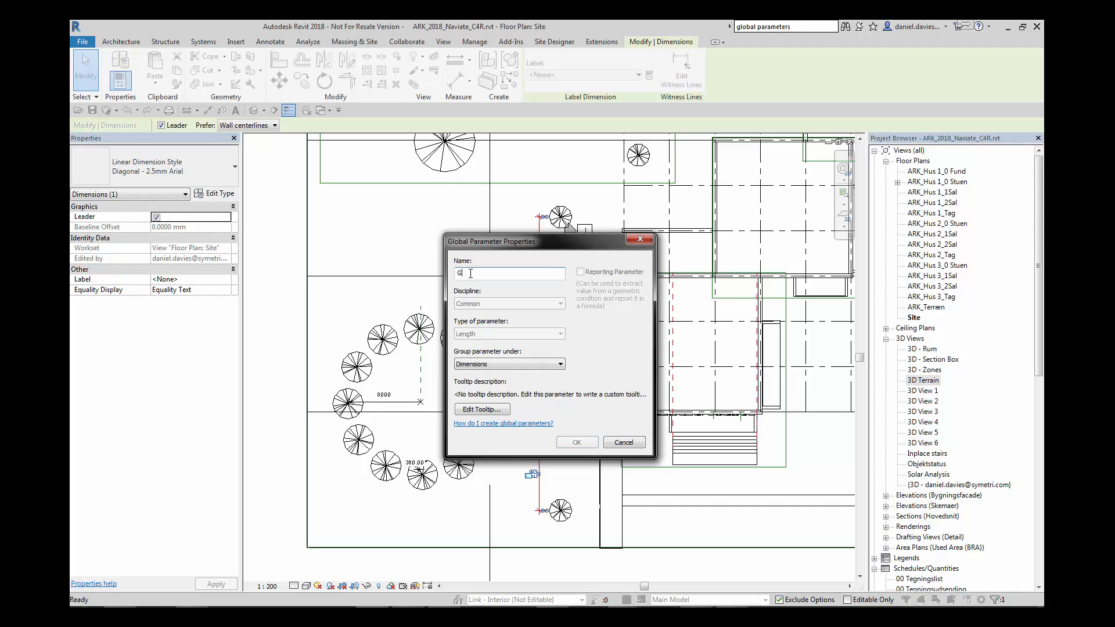
pyautogui.write('P_Equality')
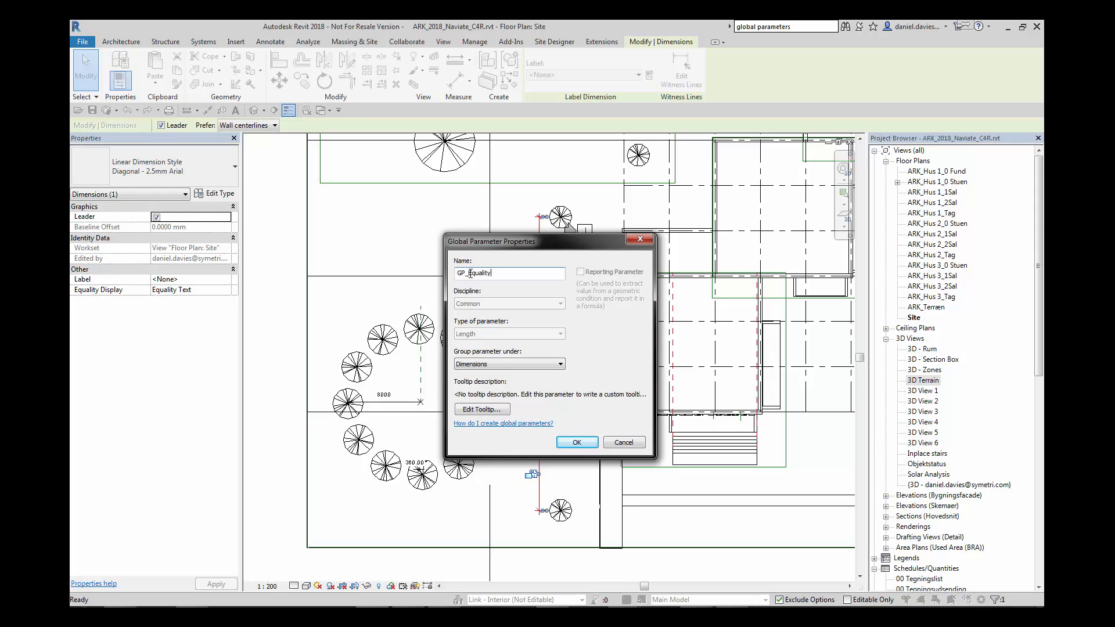
pyautogui.write('for trees')
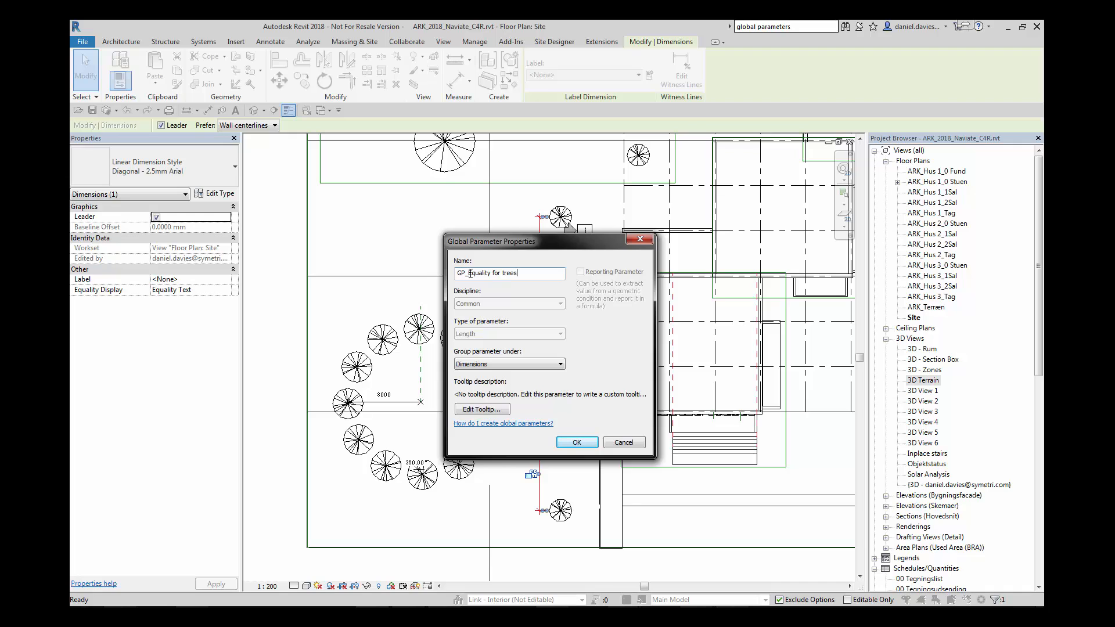
pyautogui.click(577, 441)
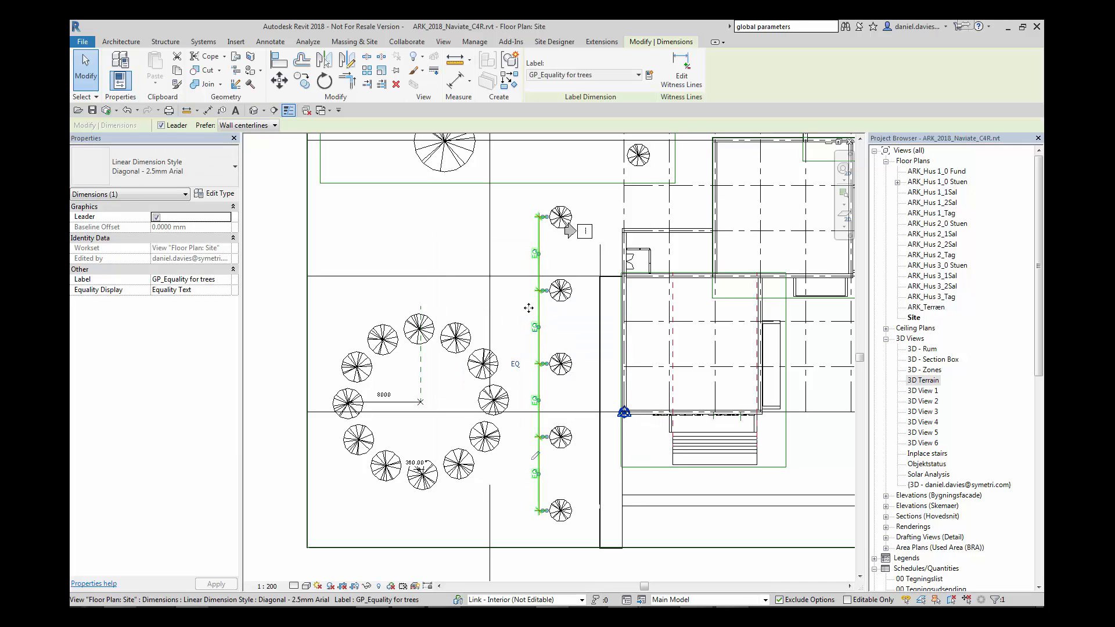
pyautogui.click(224, 289)
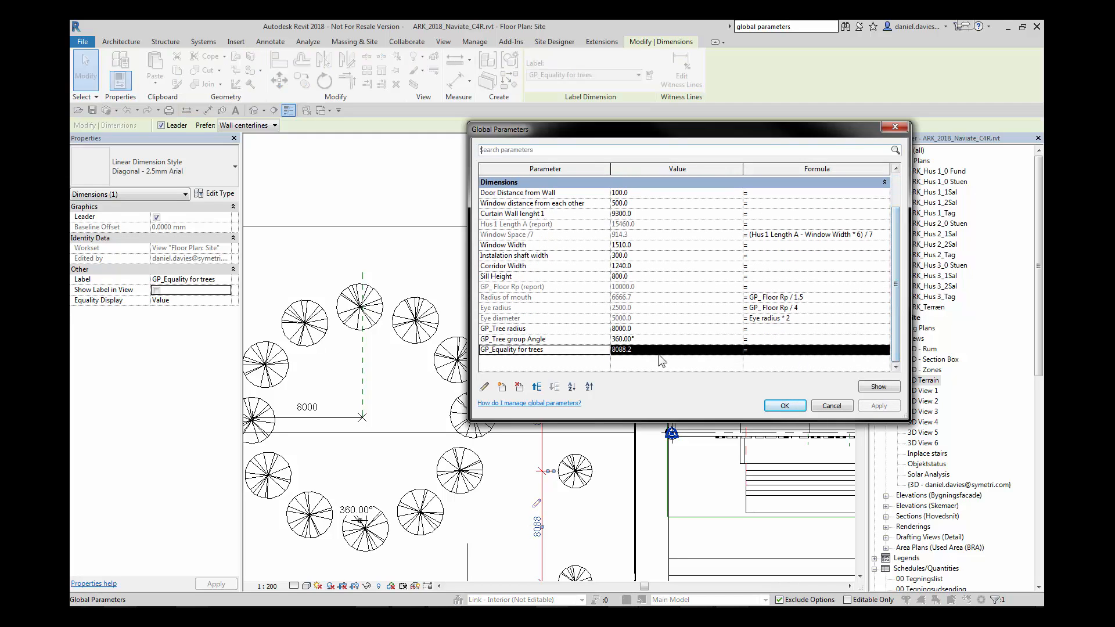
# Set GP_Equality for trees to 7.5 m so the row's trees sit 7500 apart.
pyautogui.doubleClick(621, 350)
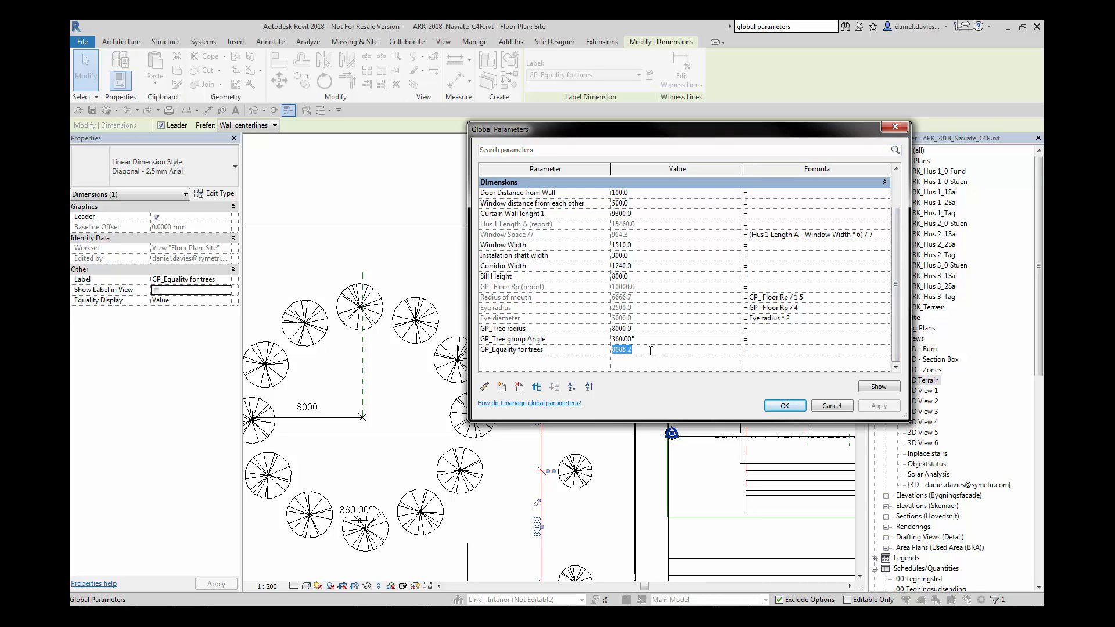
pyautogui.write('7')
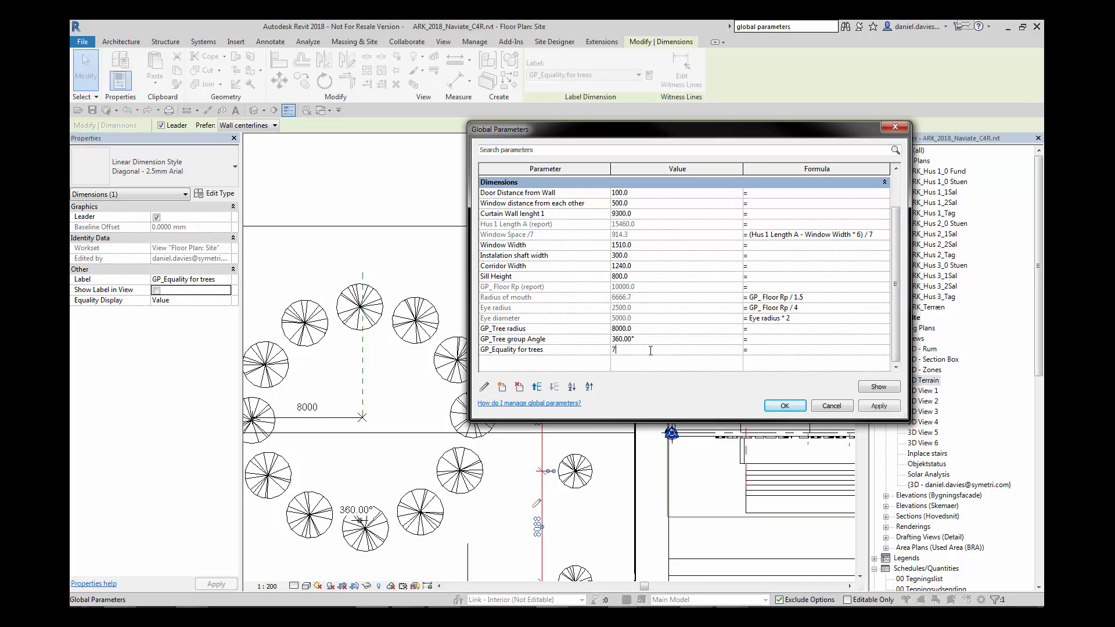
pyautogui.write('.5m')
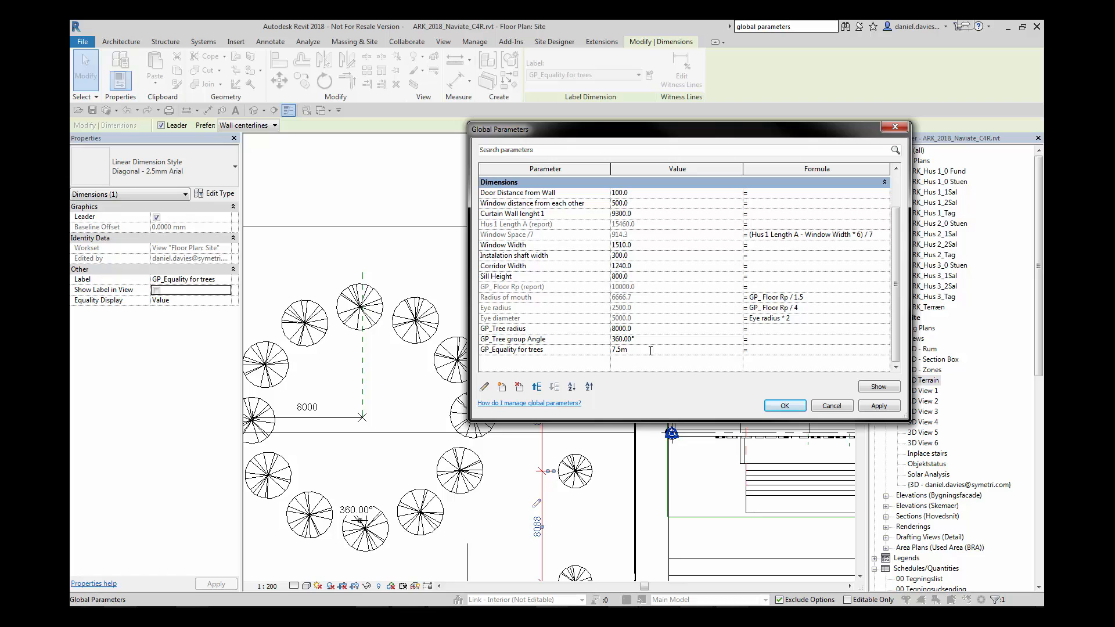
pyautogui.click(784, 405)
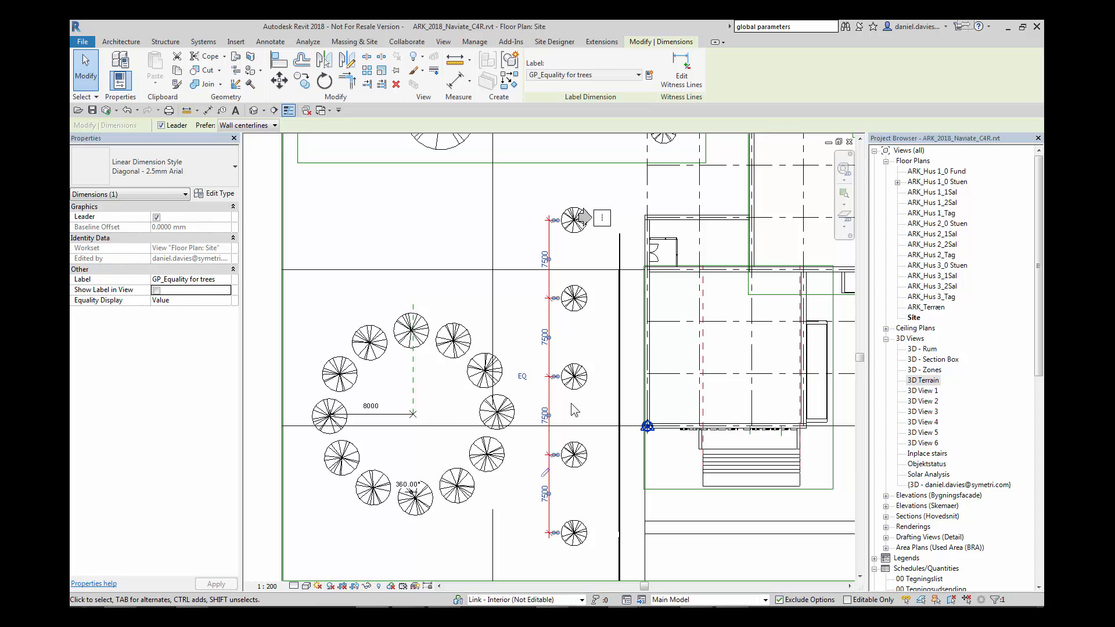
pyautogui.click(474, 42)
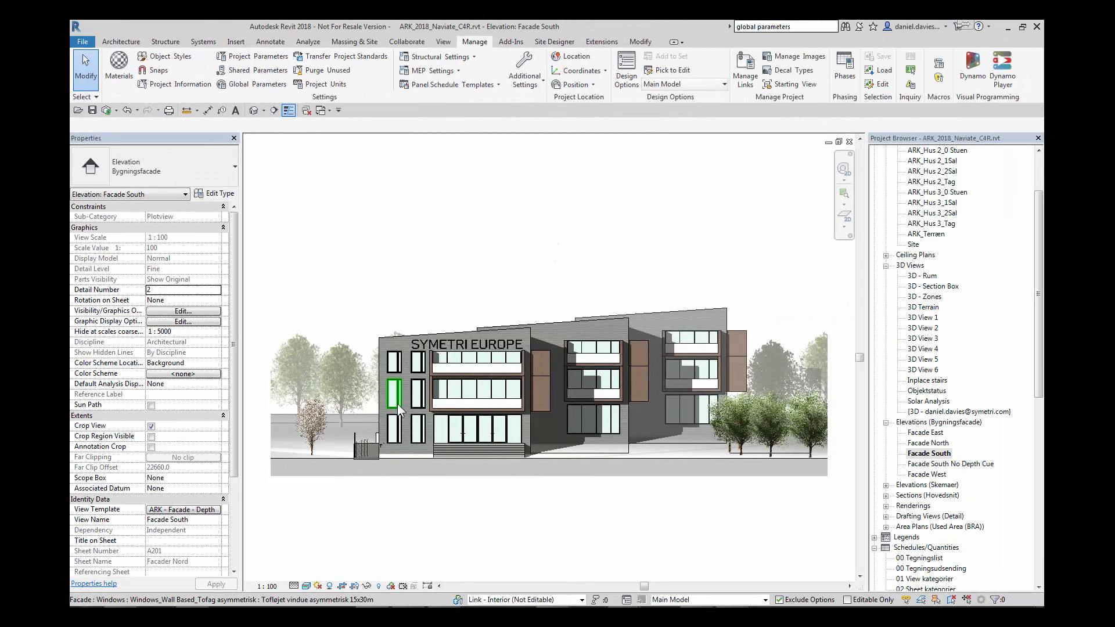
pyautogui.click(393, 390)
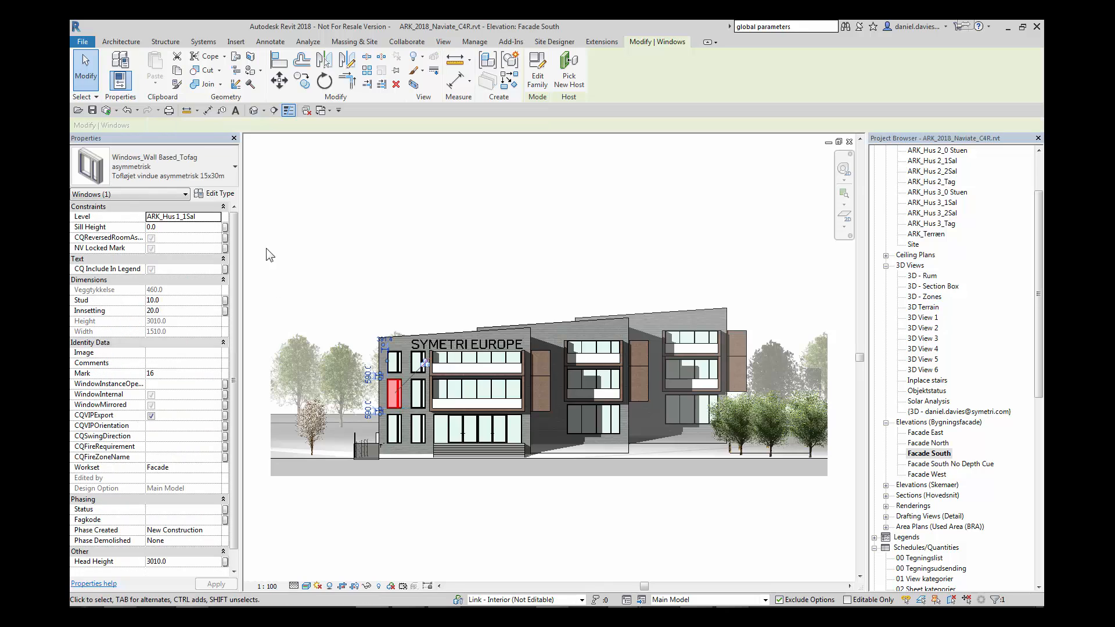
pyautogui.moveTo(207, 234)
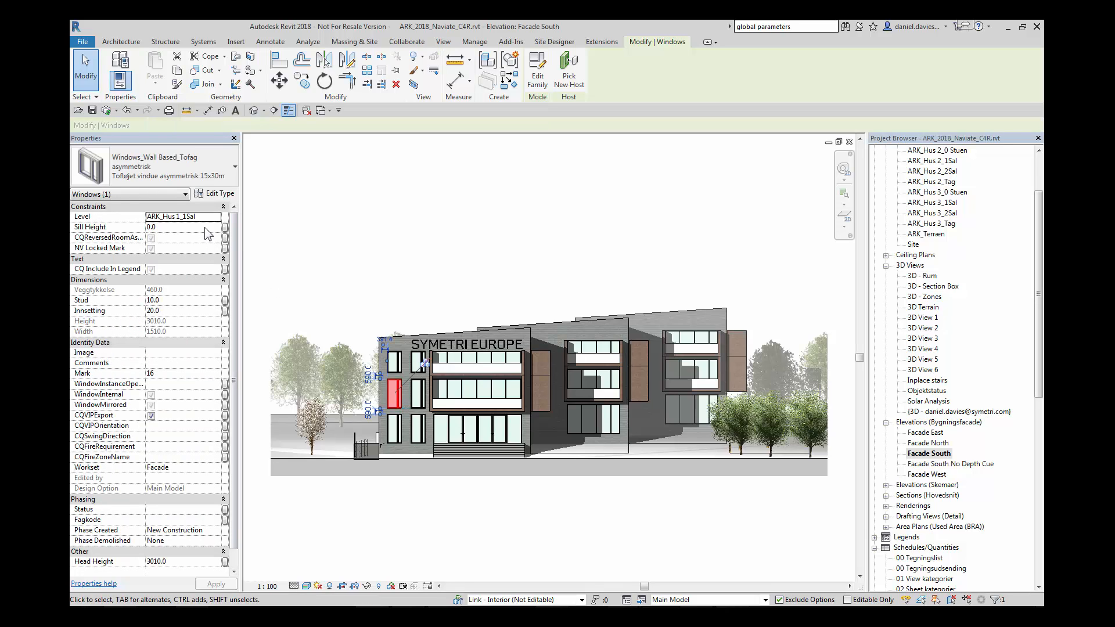
pyautogui.moveTo(226, 233)
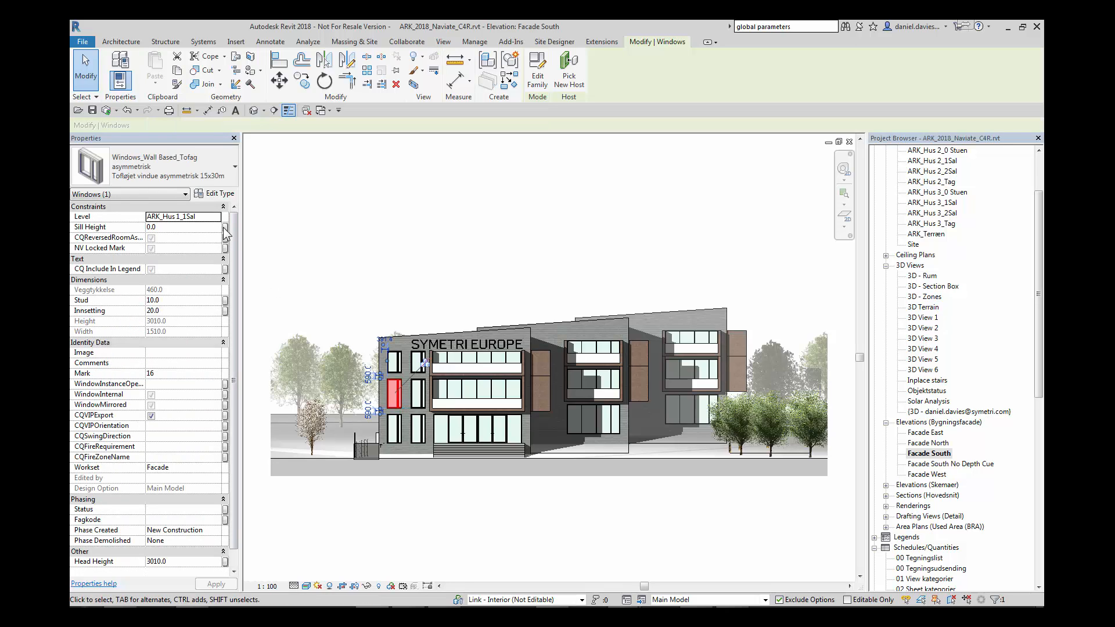
pyautogui.moveTo(226, 234)
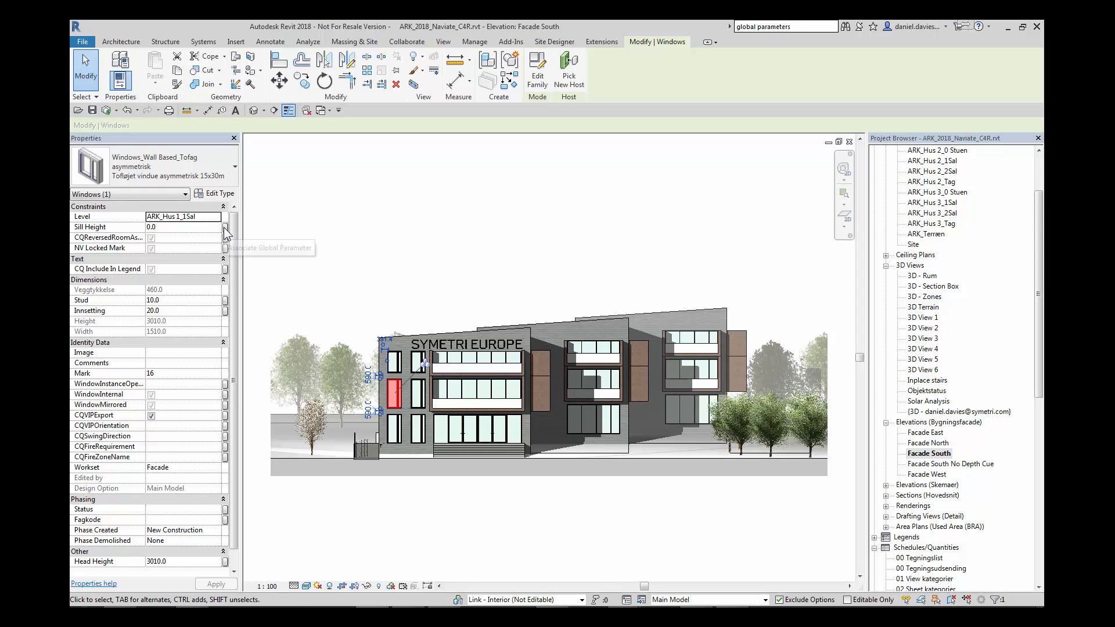
pyautogui.moveTo(226, 232)
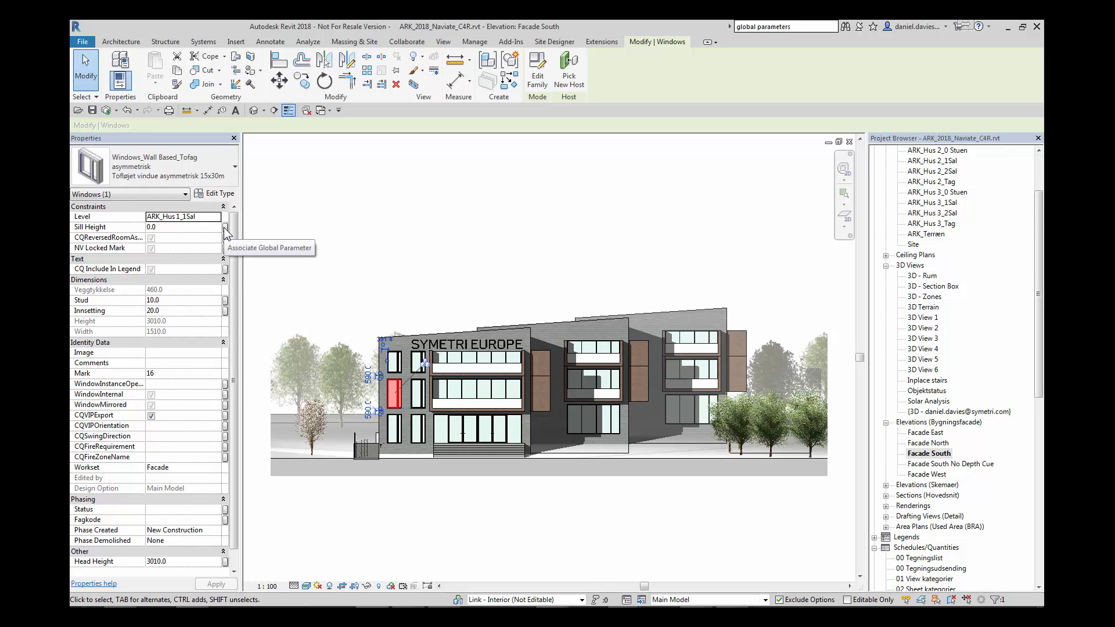
pyautogui.moveTo(228, 228)
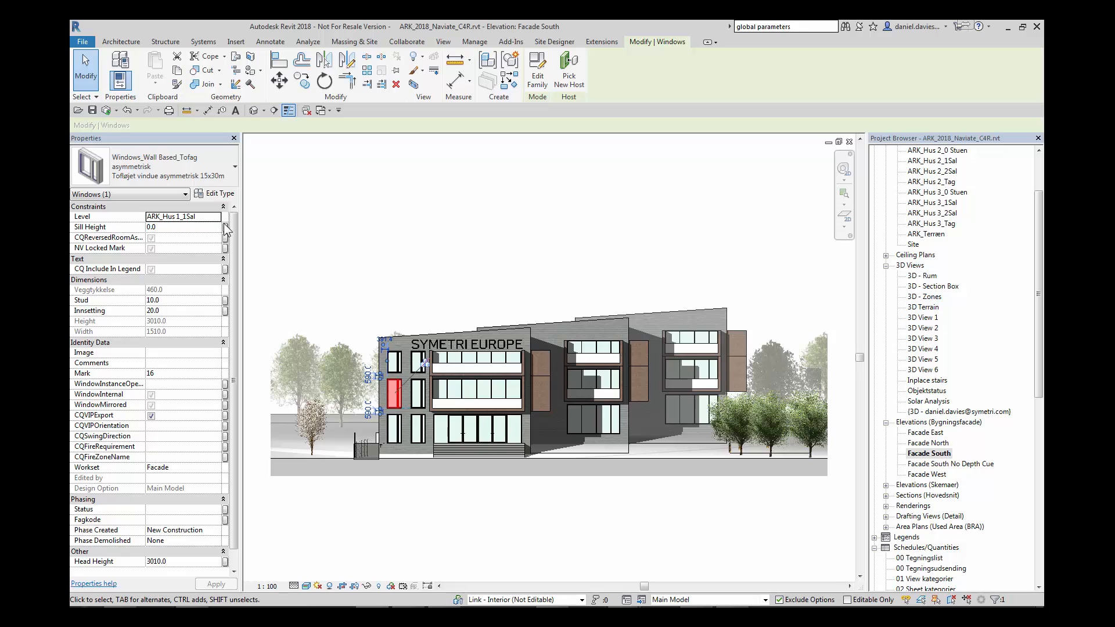
pyautogui.click(225, 226)
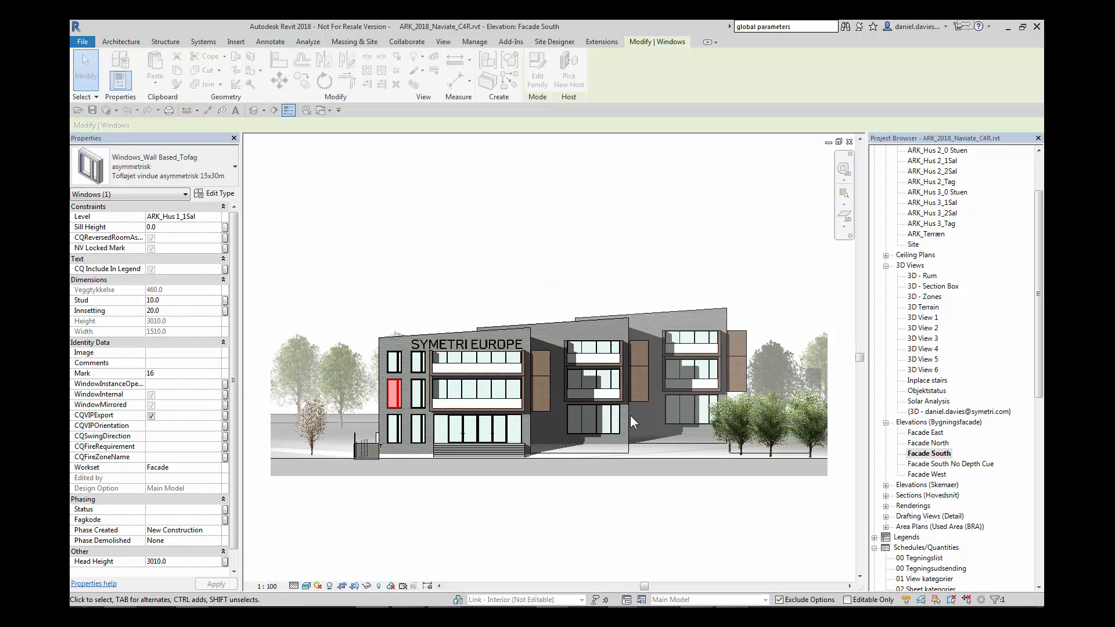
pyautogui.click(394, 391)
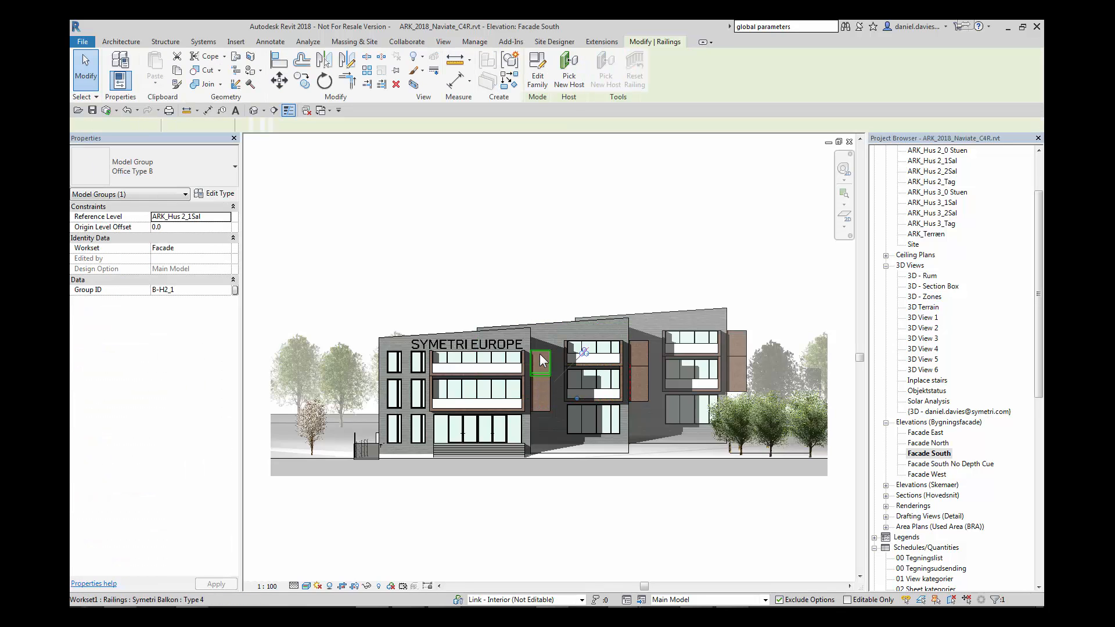
# Link the Symetri Balkon Type 4 railing's Material to the Balcony Wall Material global parameter.
pyautogui.click(541, 360)
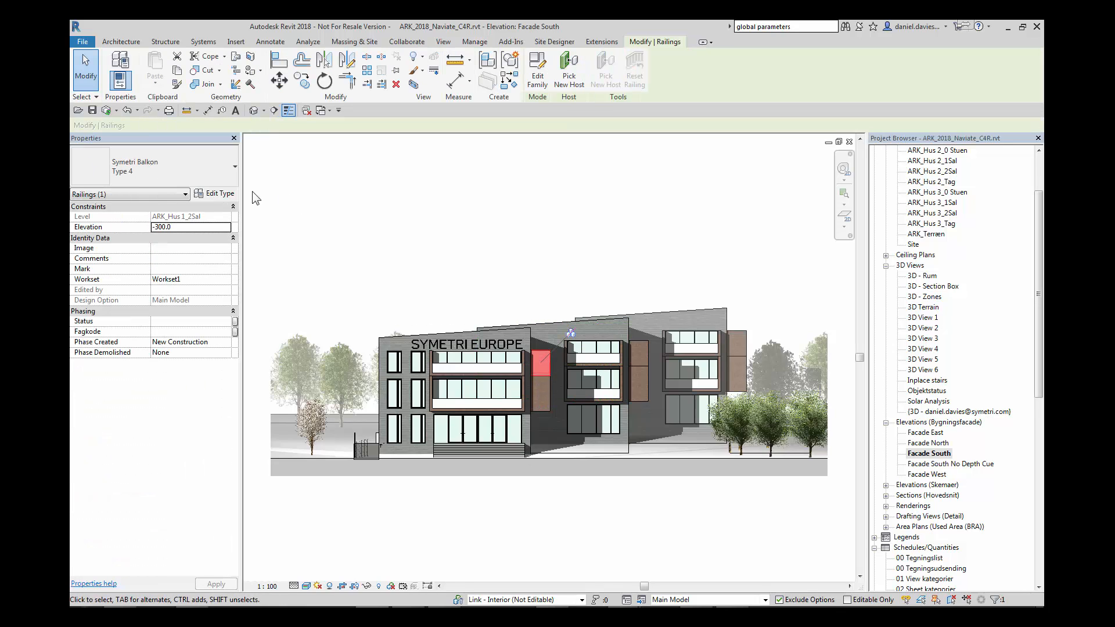
pyautogui.click(219, 193)
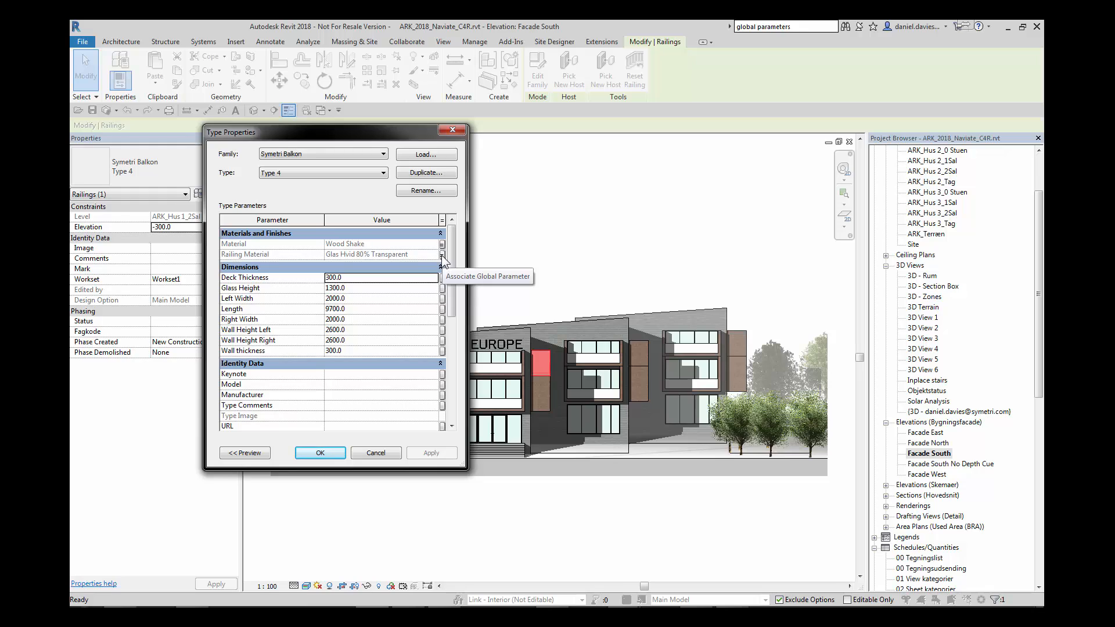
pyautogui.moveTo(445, 255)
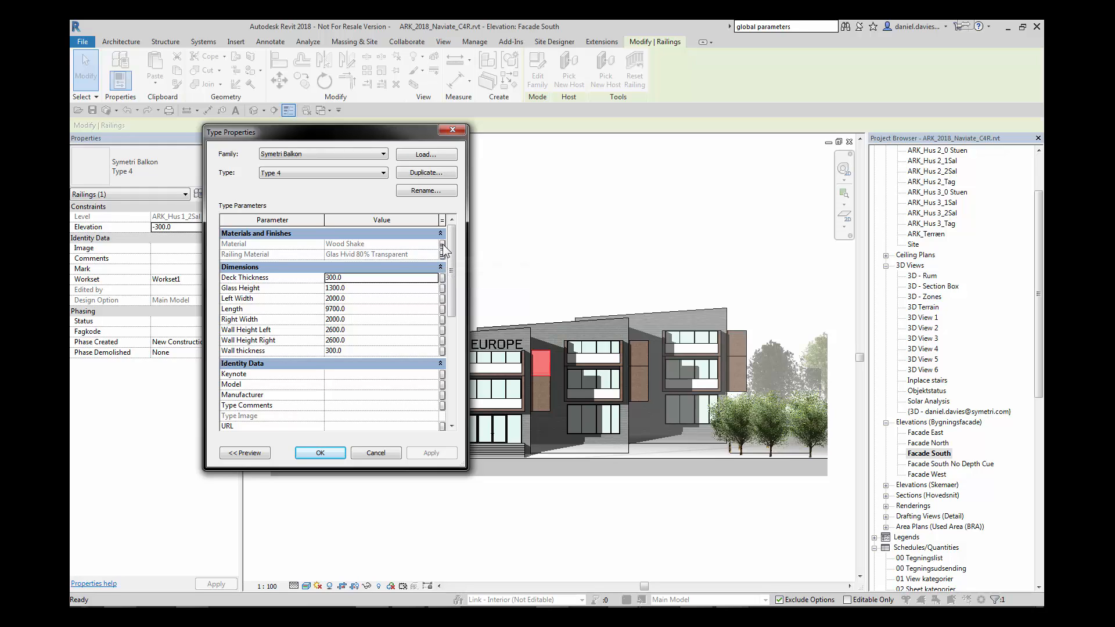
pyautogui.moveTo(441, 255)
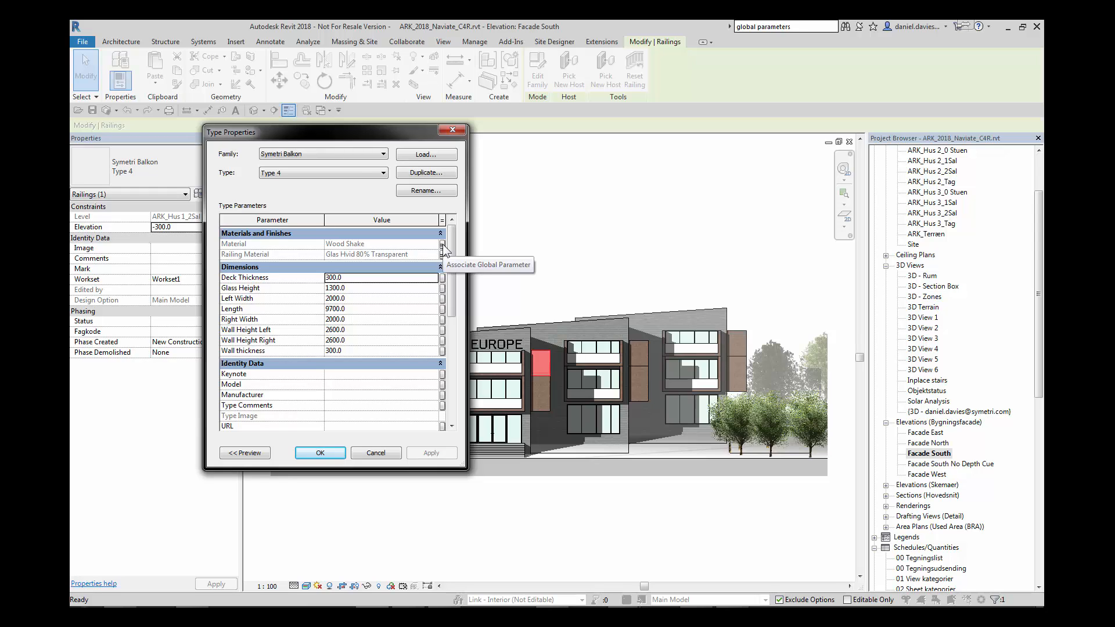
pyautogui.click(442, 242)
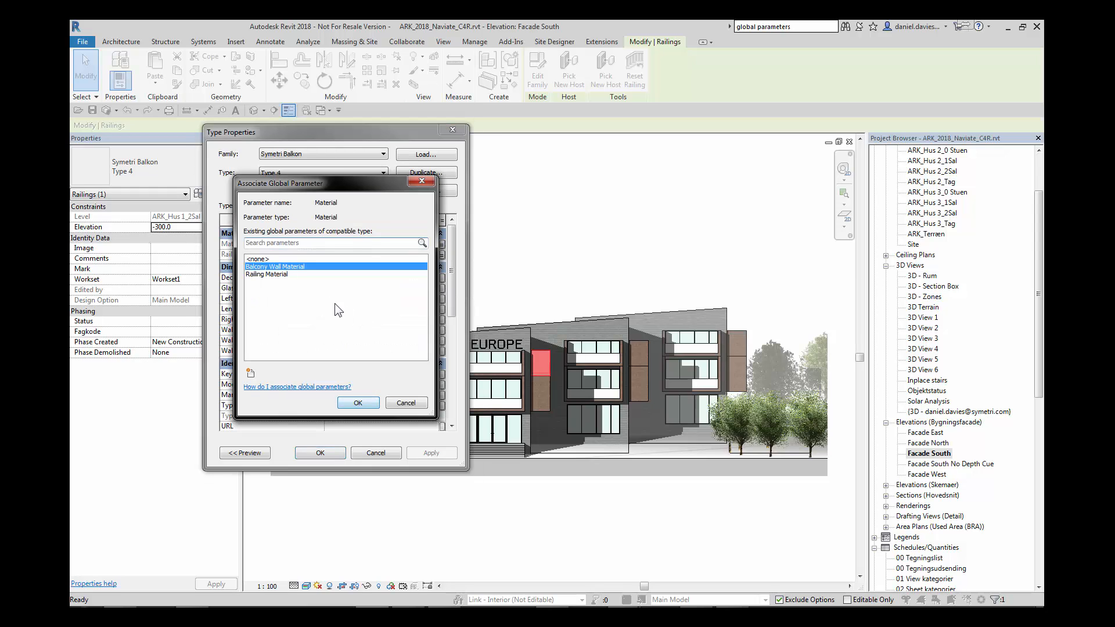
pyautogui.click(359, 403)
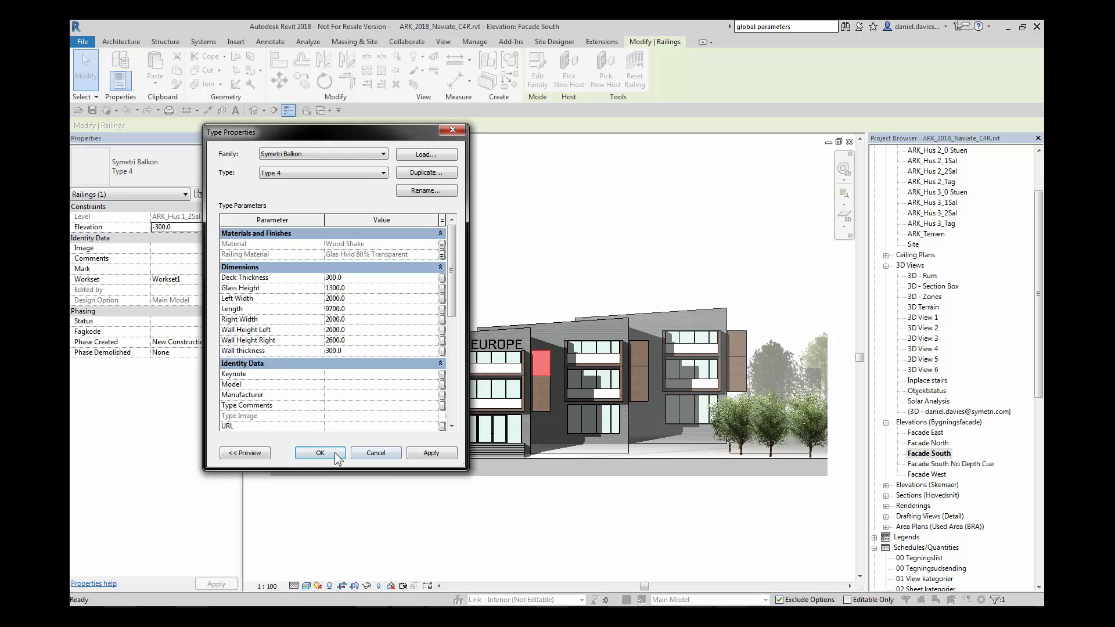
pyautogui.click(319, 453)
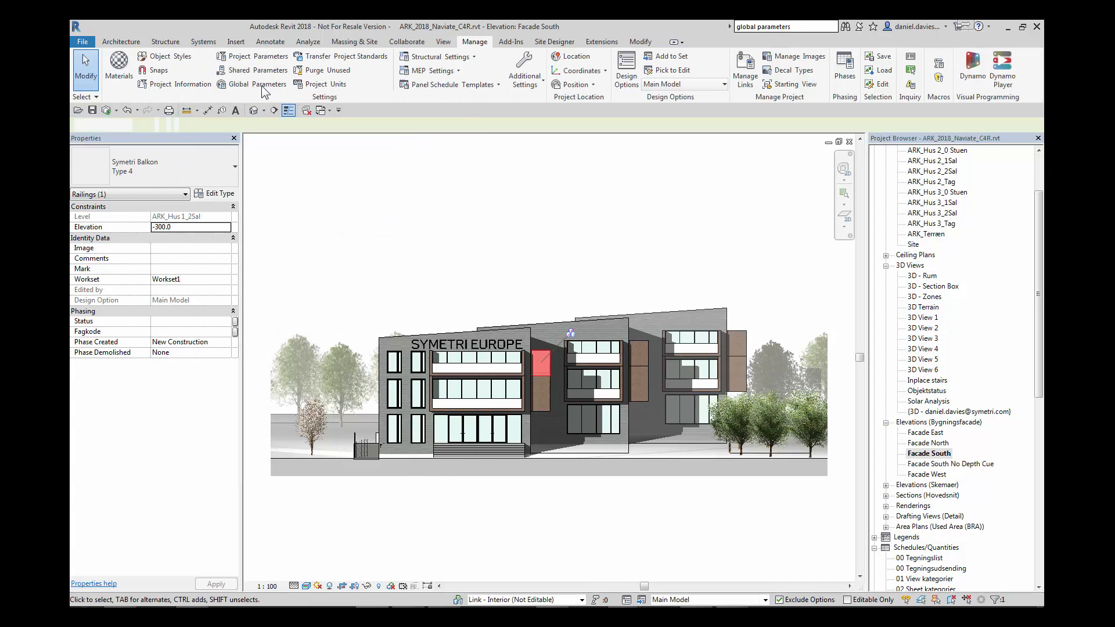
# Set the Balcony Wall Material global parameter to Zinc and apply it to the model.
pyautogui.click(269, 83)
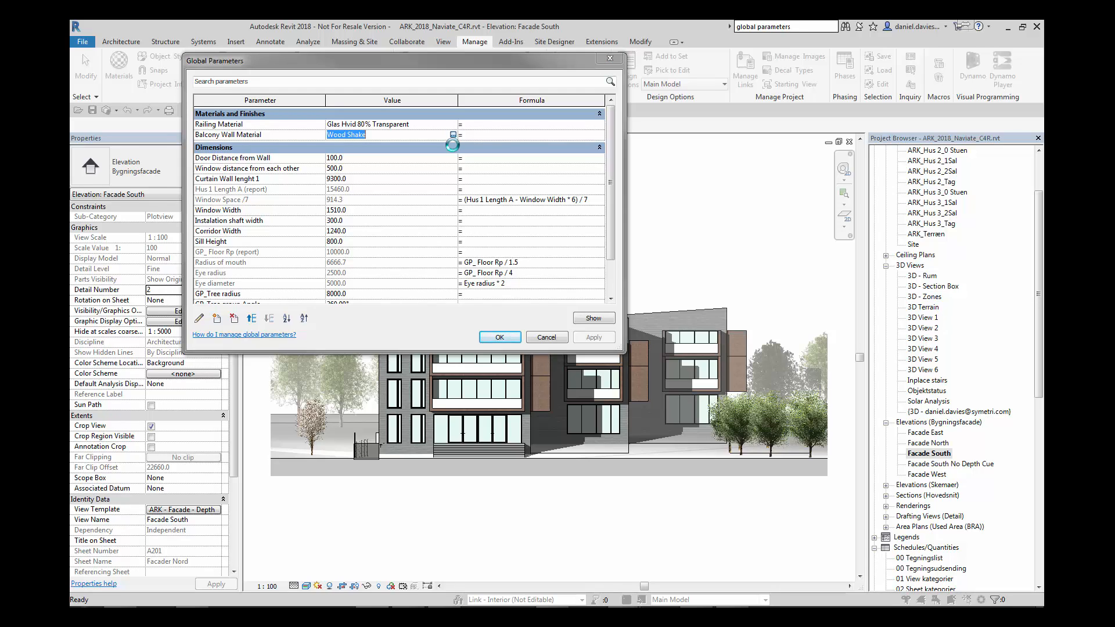
pyautogui.click(452, 135)
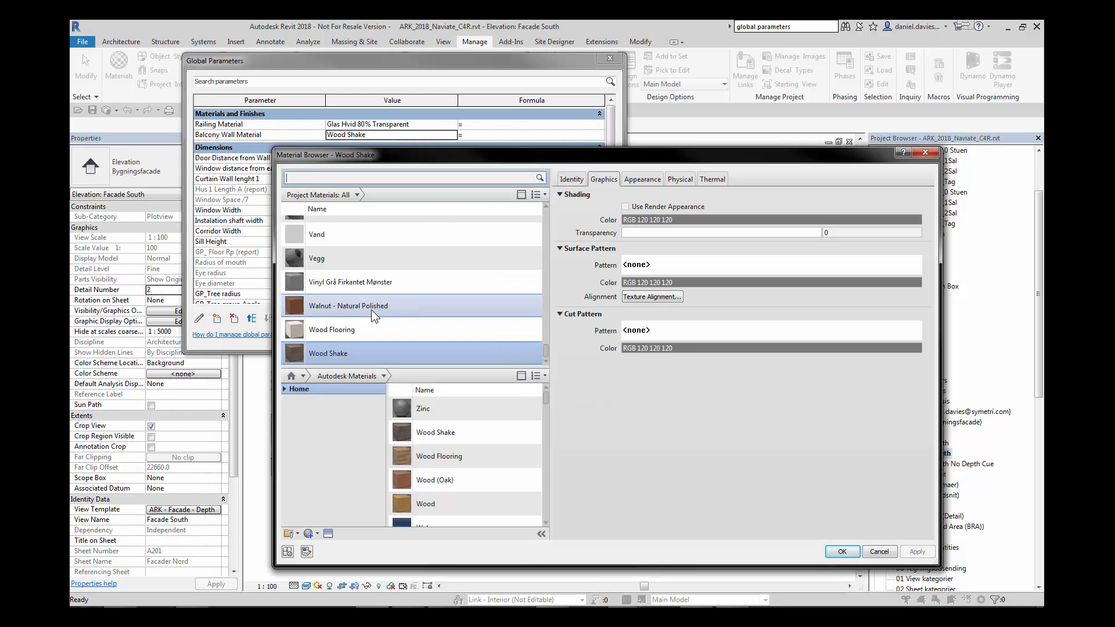
pyautogui.moveTo(331, 329)
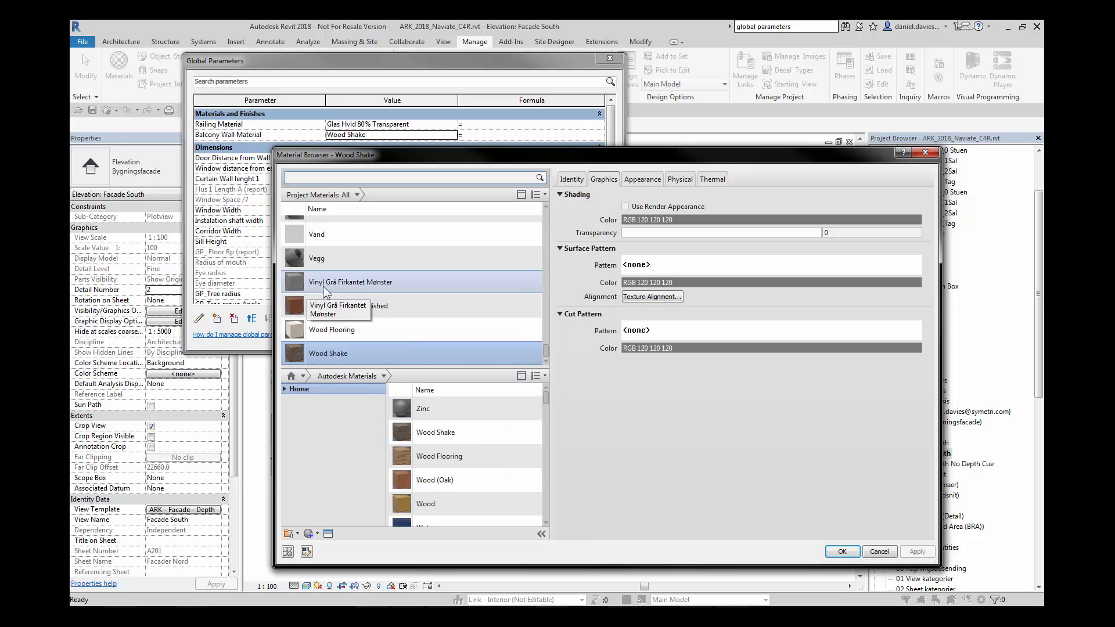
pyautogui.click(435, 408)
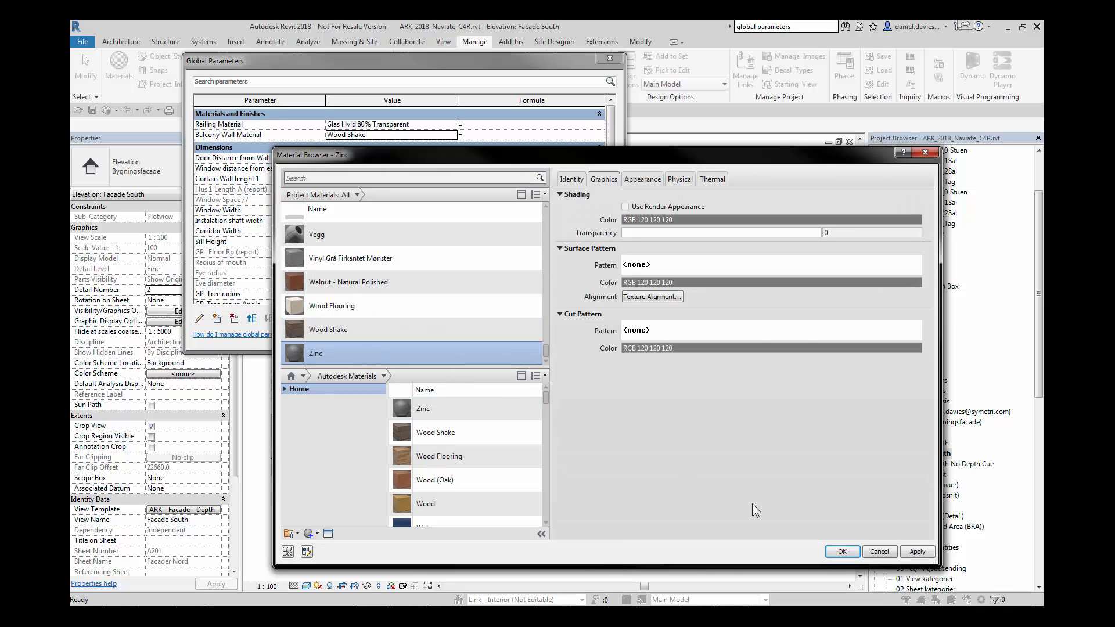
pyautogui.click(842, 550)
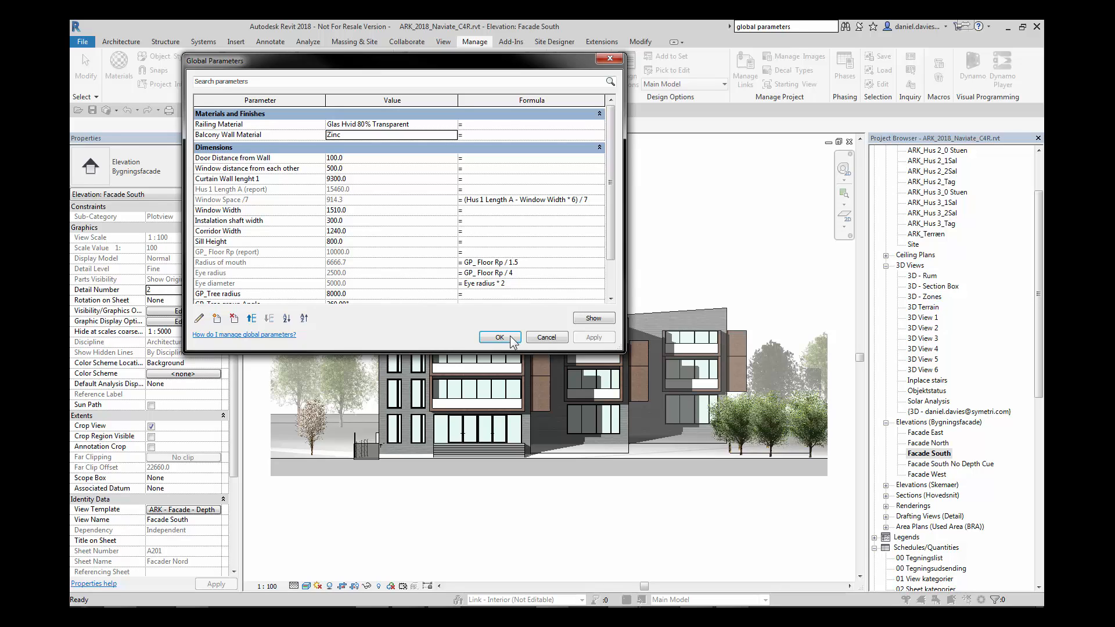
pyautogui.click(499, 337)
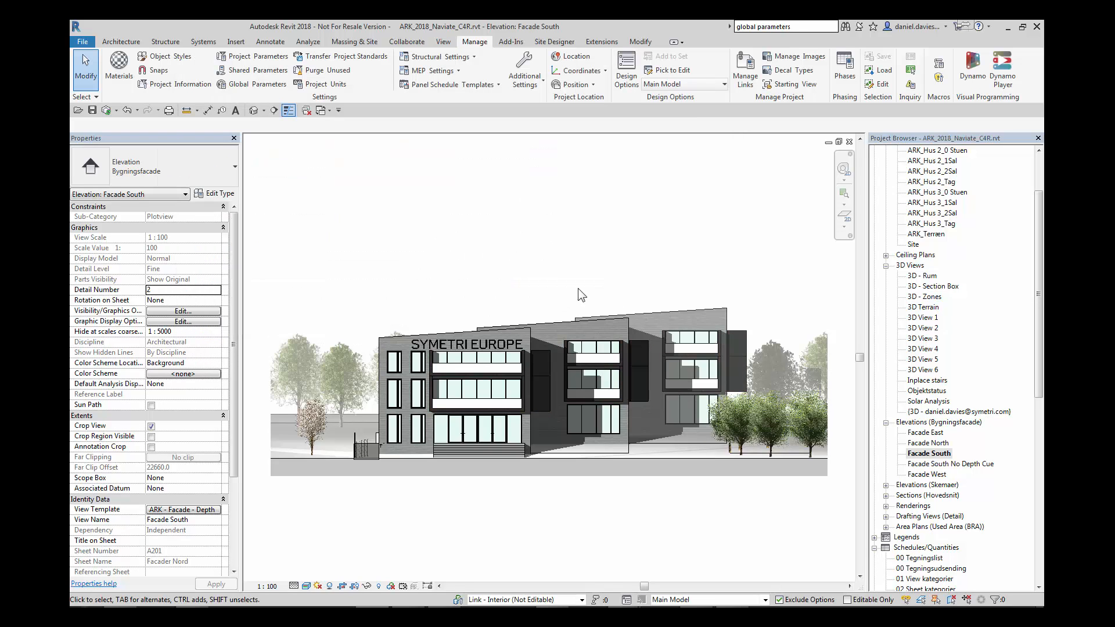
pyautogui.moveTo(603, 287)
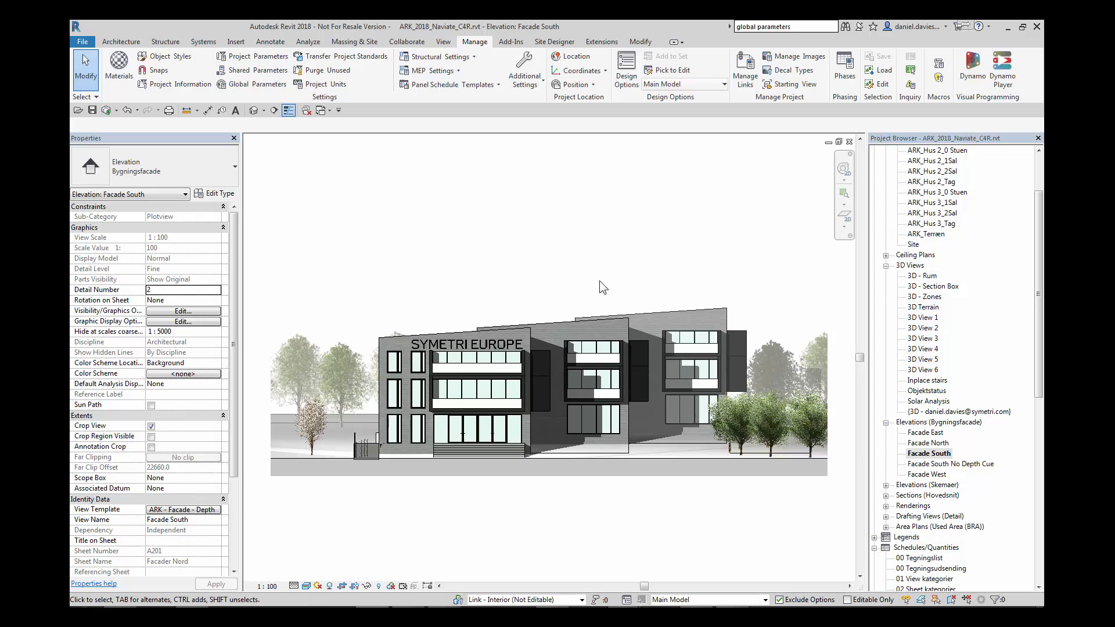